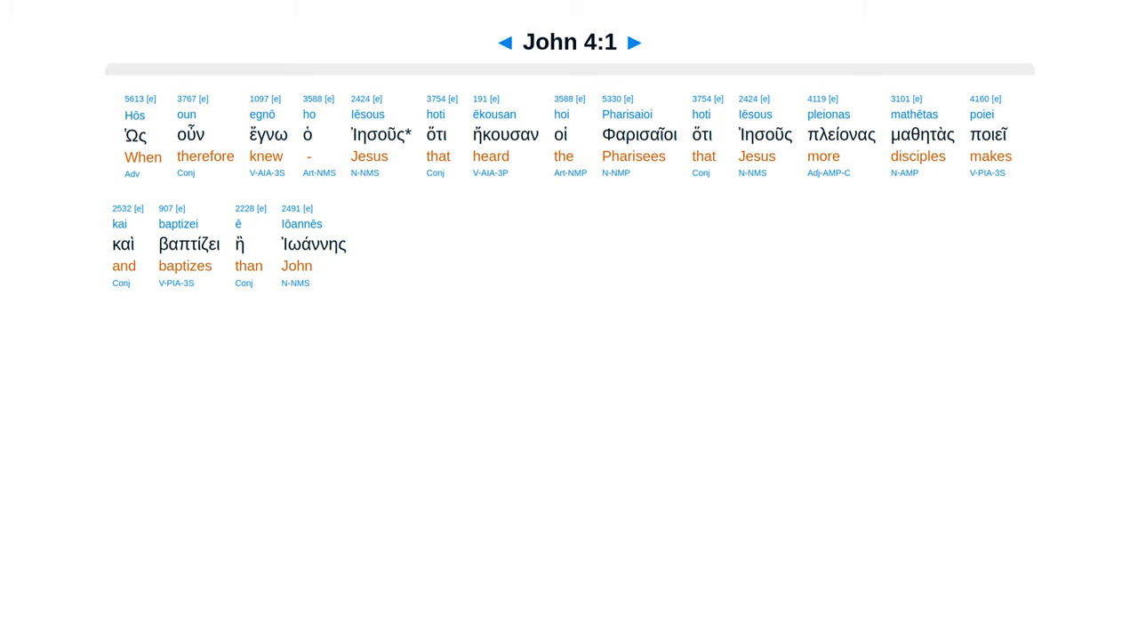
Advance verse by verse from John 4:1 to the interlinear page for John 4:8.
left_click(633, 43)
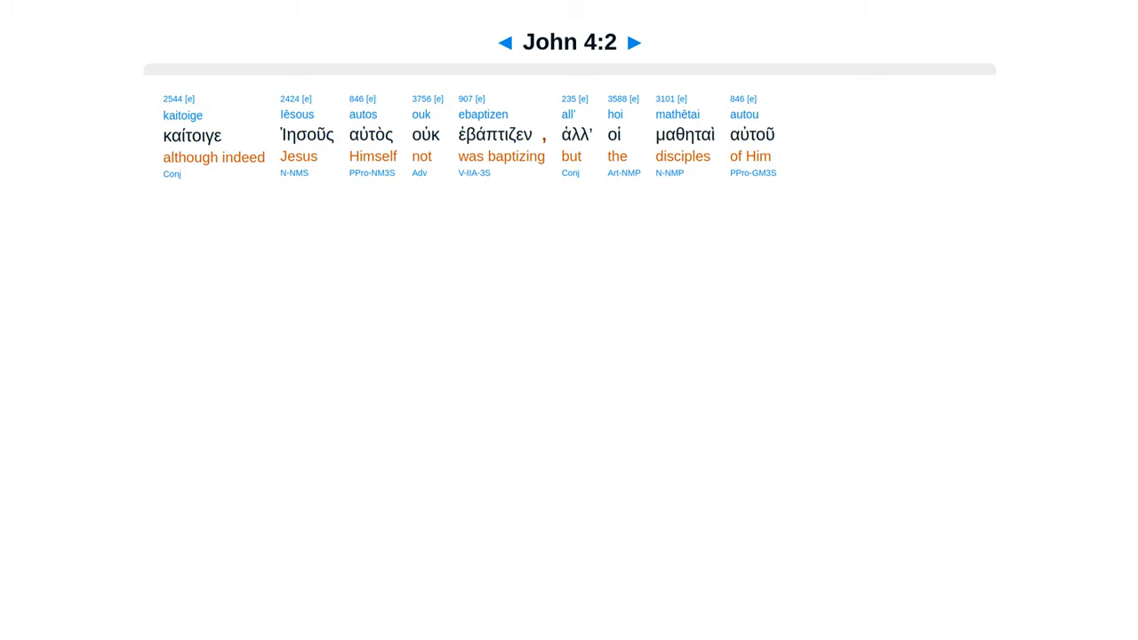
left_click(633, 43)
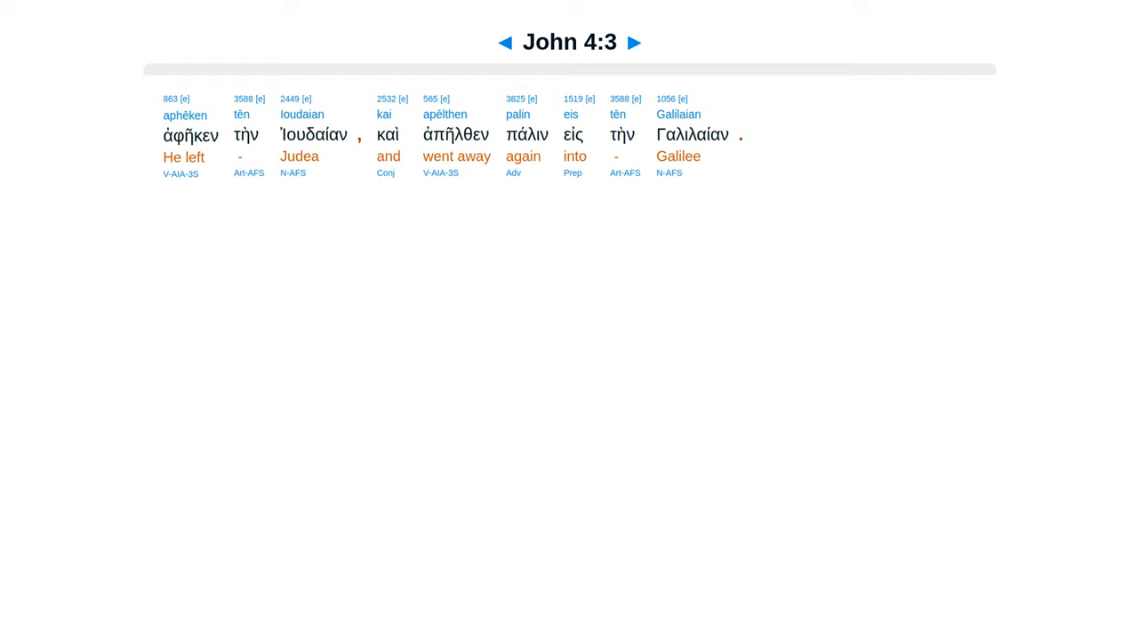
left_click(633, 43)
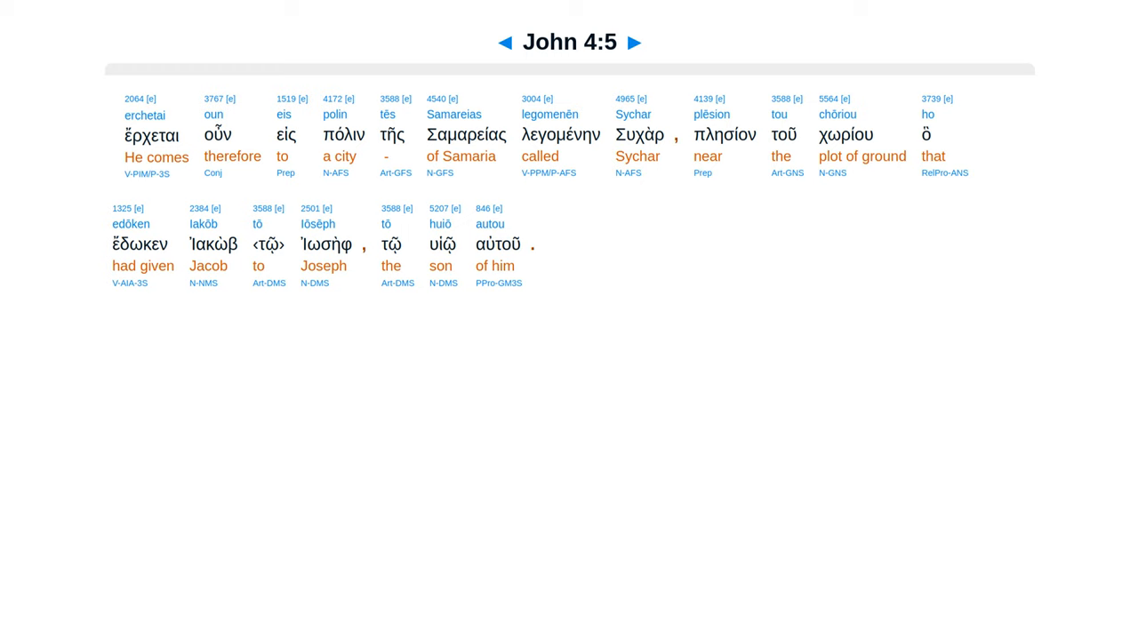
left_click(633, 43)
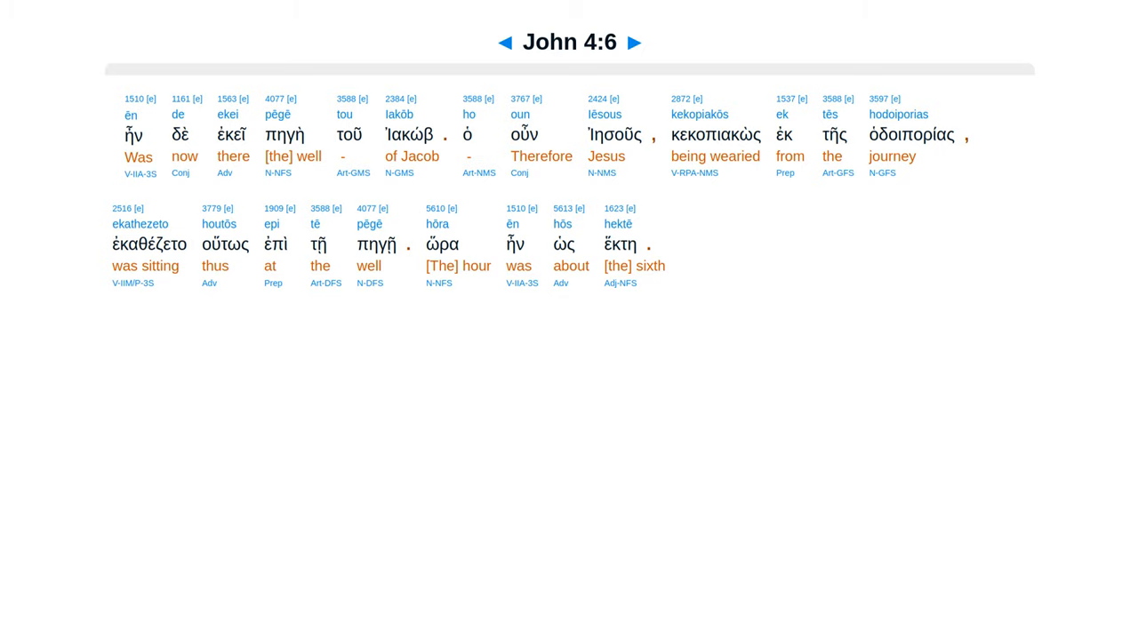
left_click(632, 43)
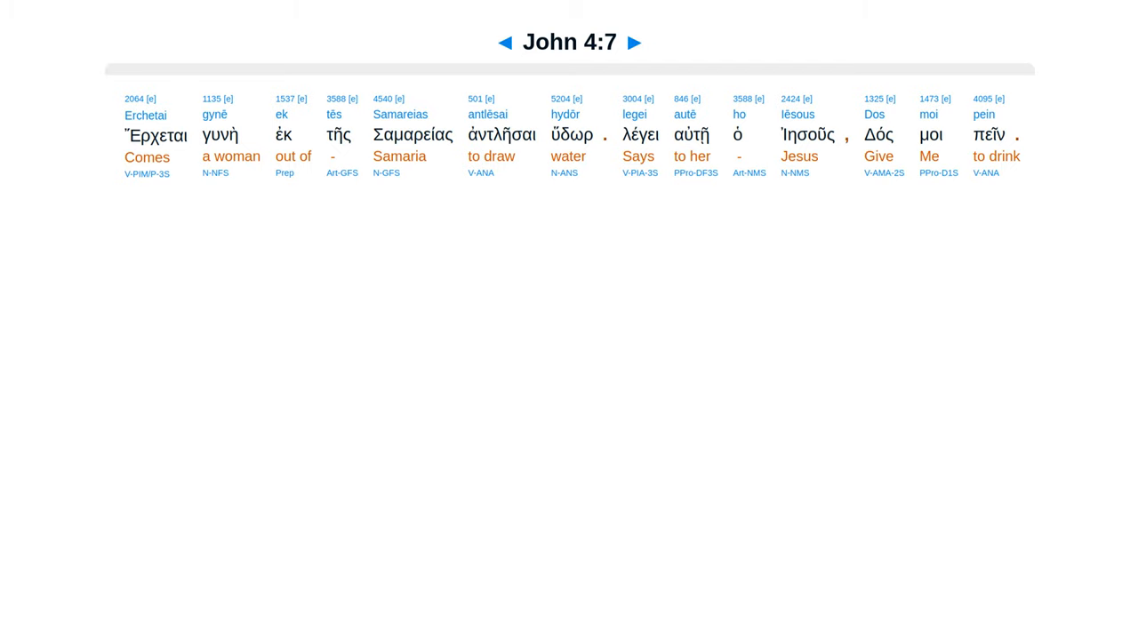
left_click(633, 43)
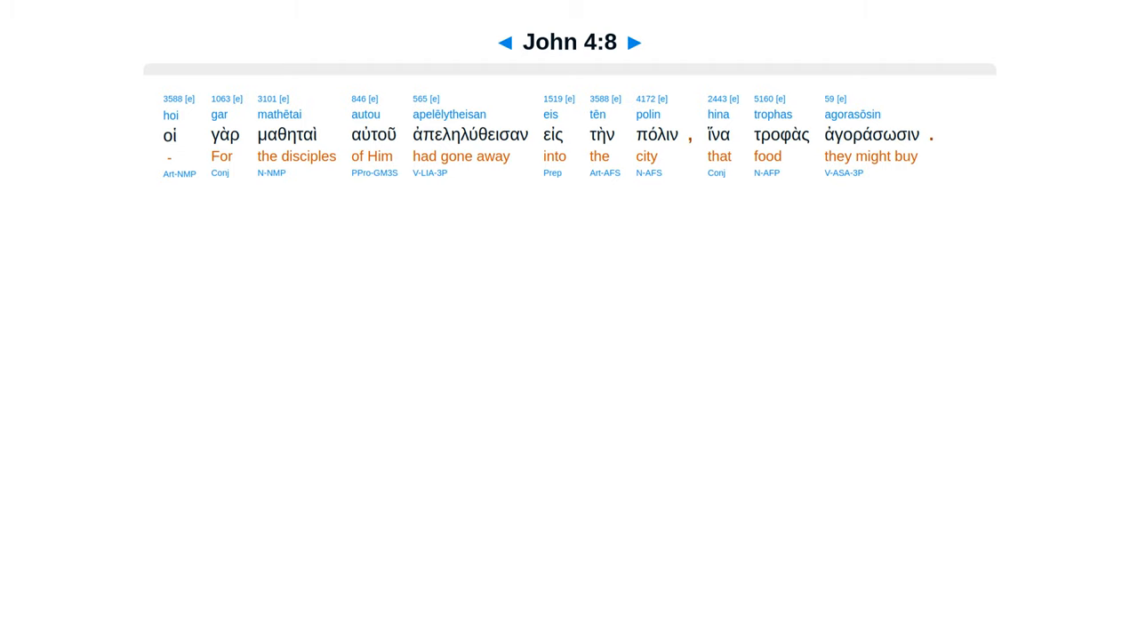
Advance from John 4:8 through verses 9-11 to the interlinear page for John 4:12.
left_click(632, 43)
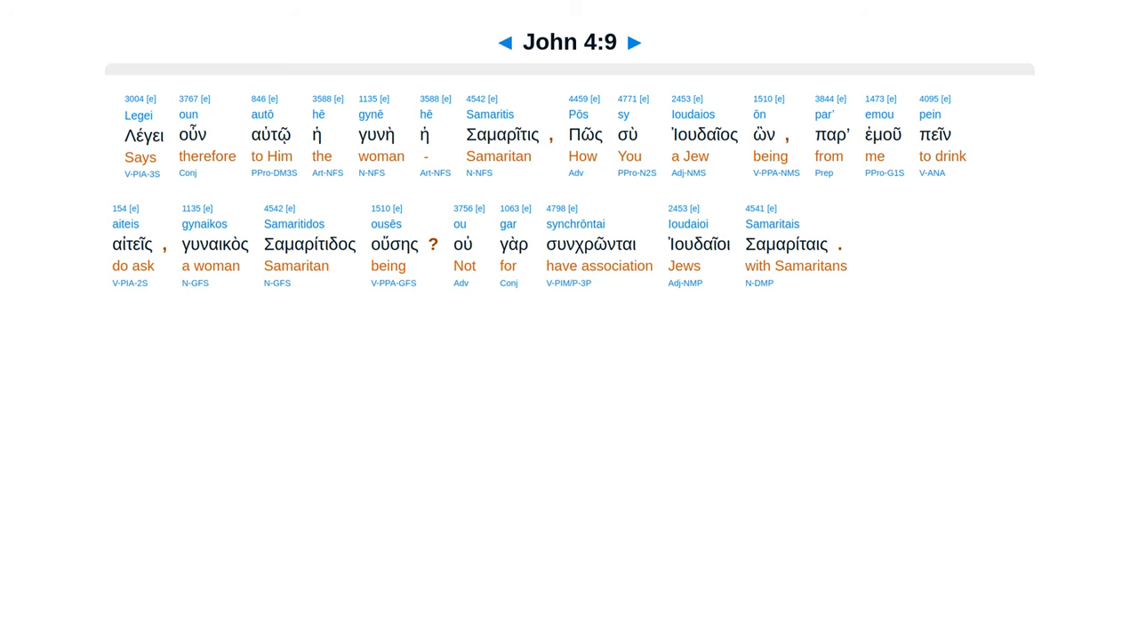
left_click(633, 43)
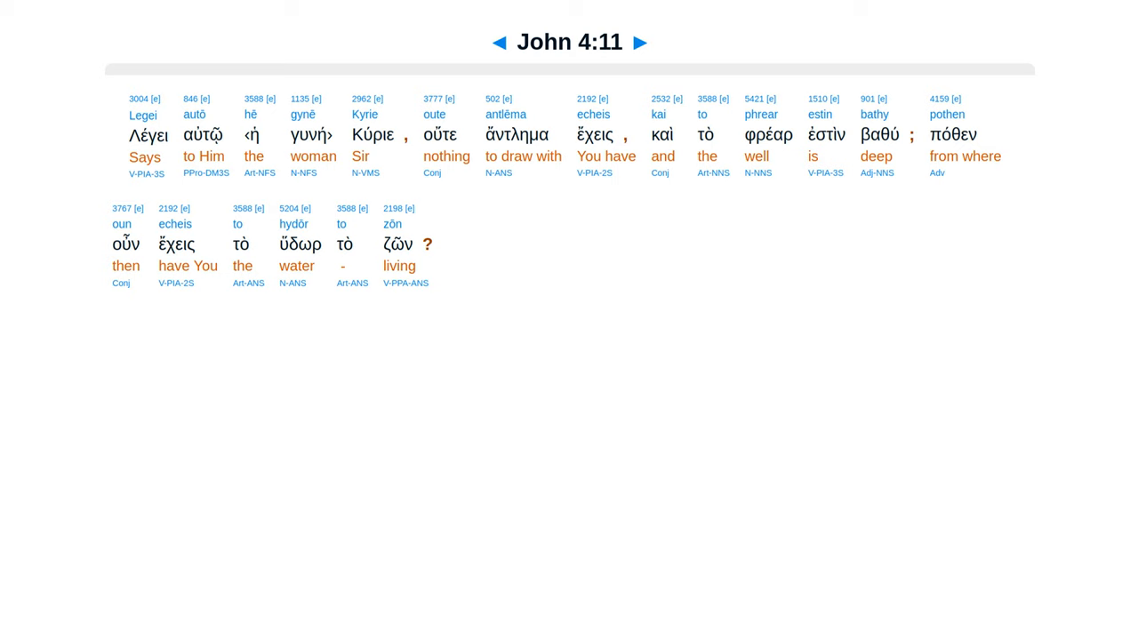
left_click(640, 43)
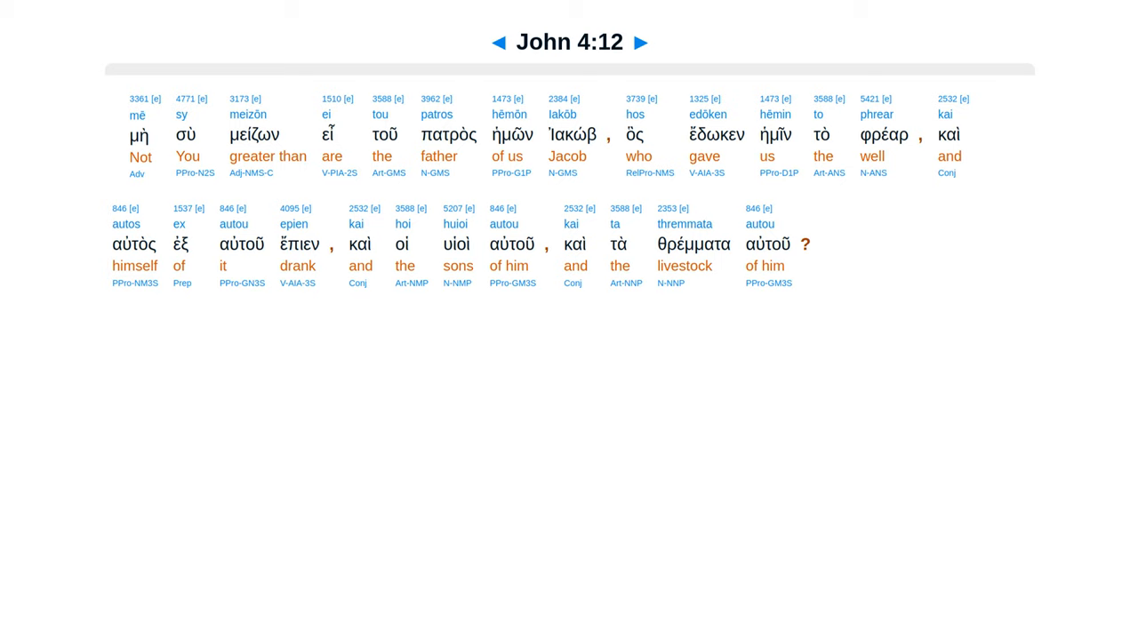
Advance from John 4:12 through verses 13-17 to the interlinear page for John 4:18.
left_click(640, 42)
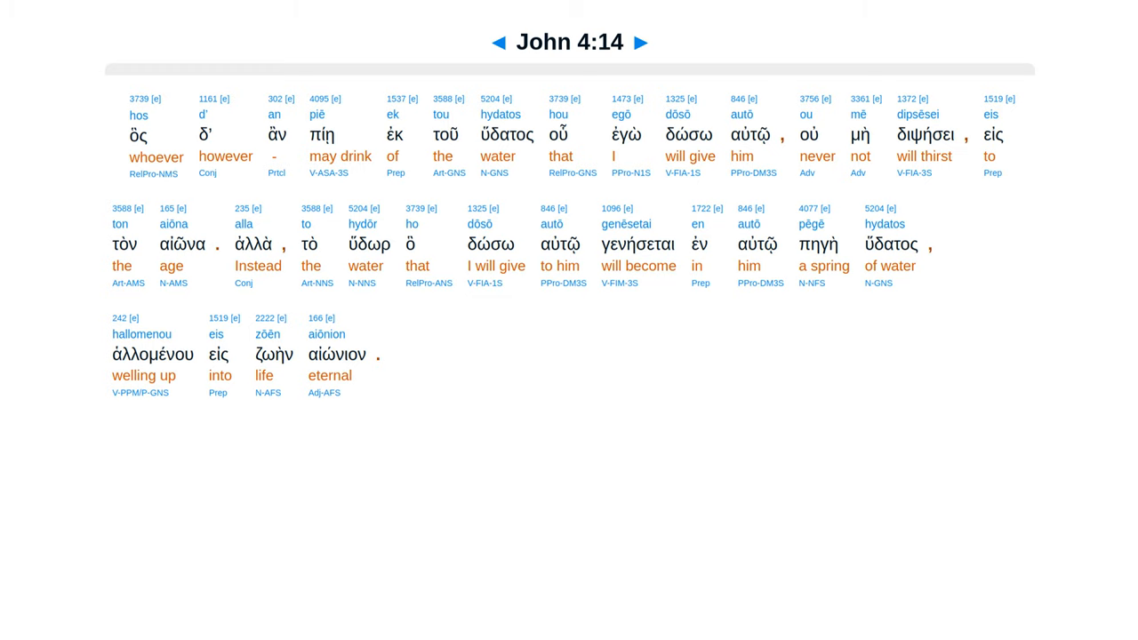
left_click(641, 43)
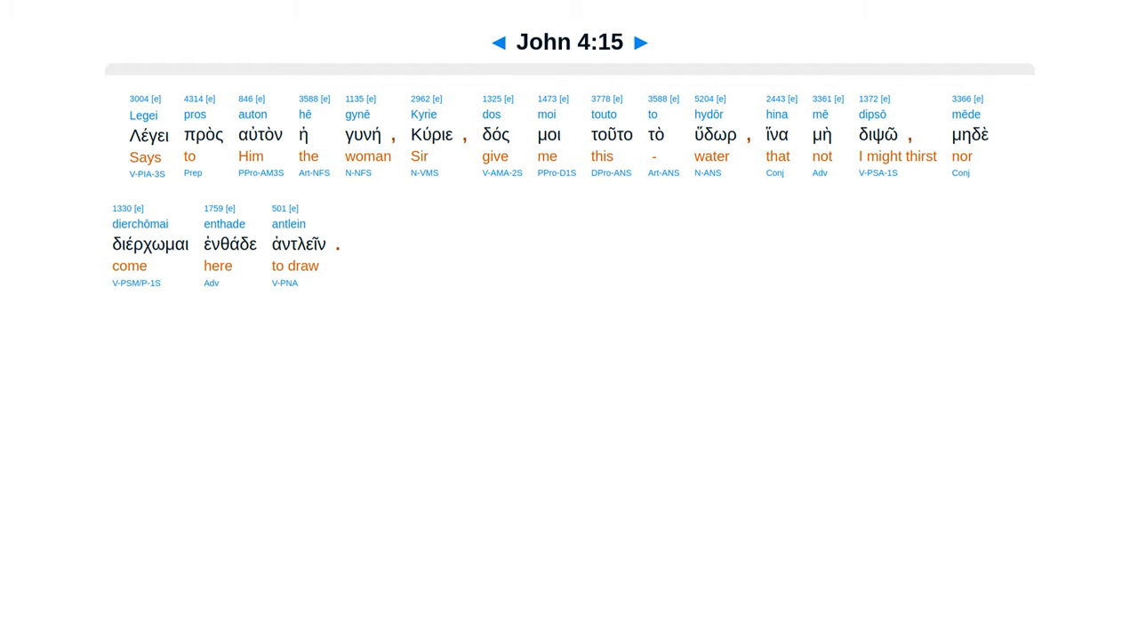
left_click(640, 42)
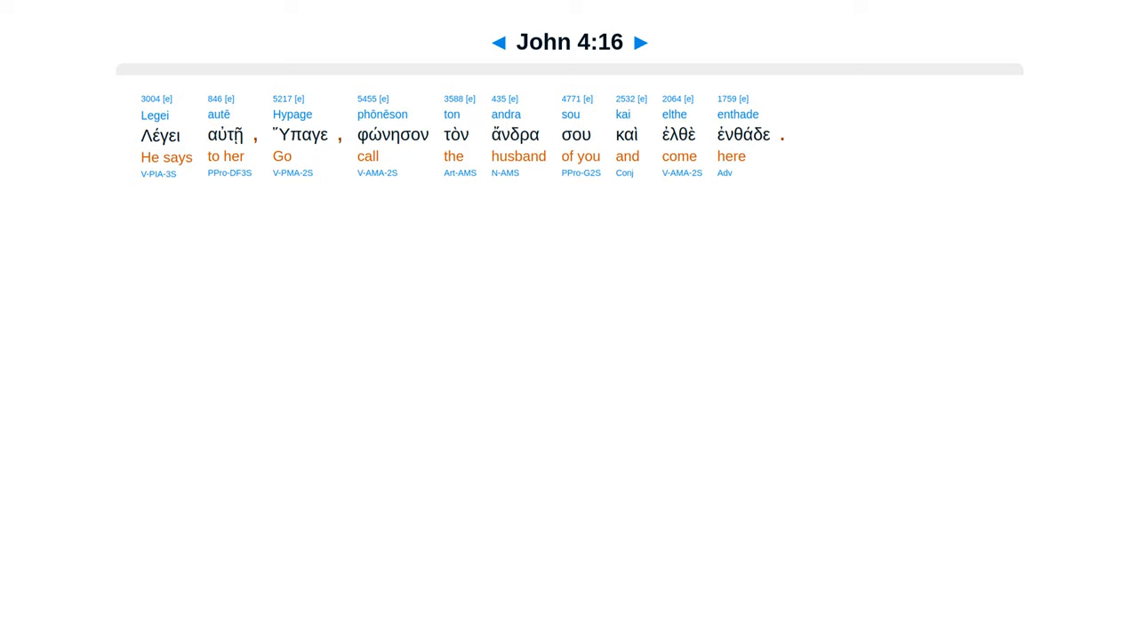
left_click(640, 43)
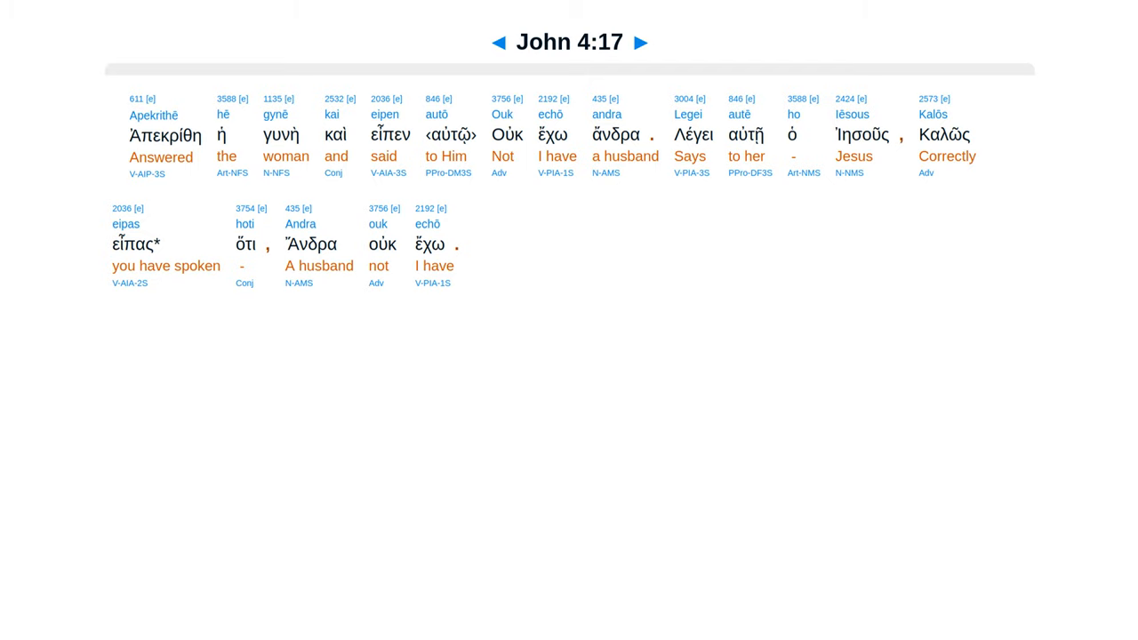
left_click(640, 43)
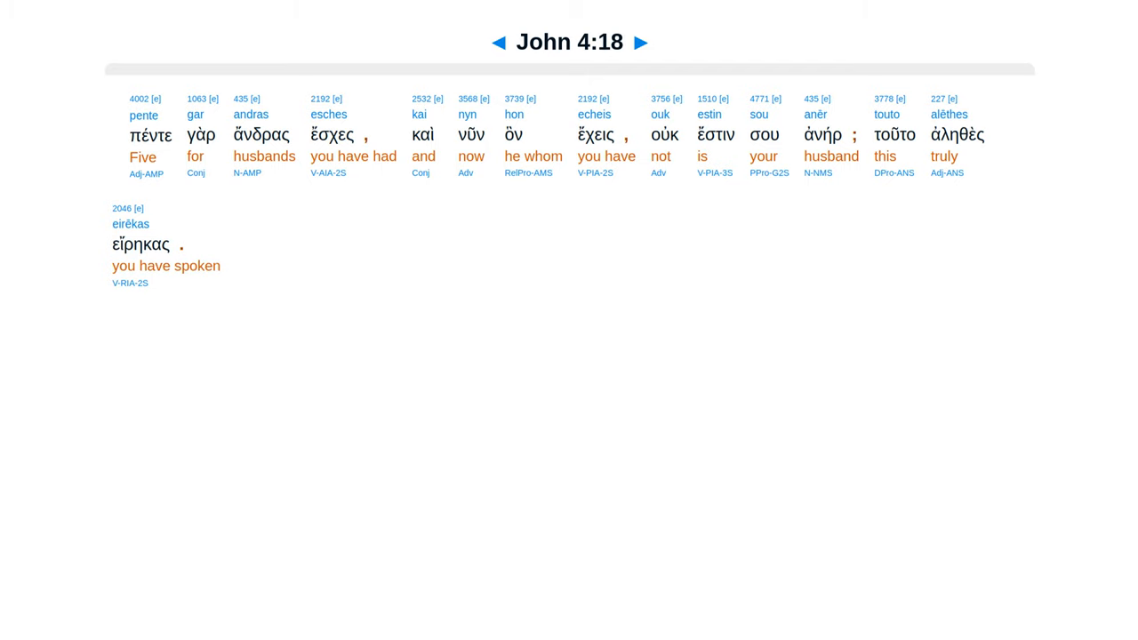
Advance from John 4:18 through verses 19-22 to the interlinear page for John 4:23.
left_click(640, 43)
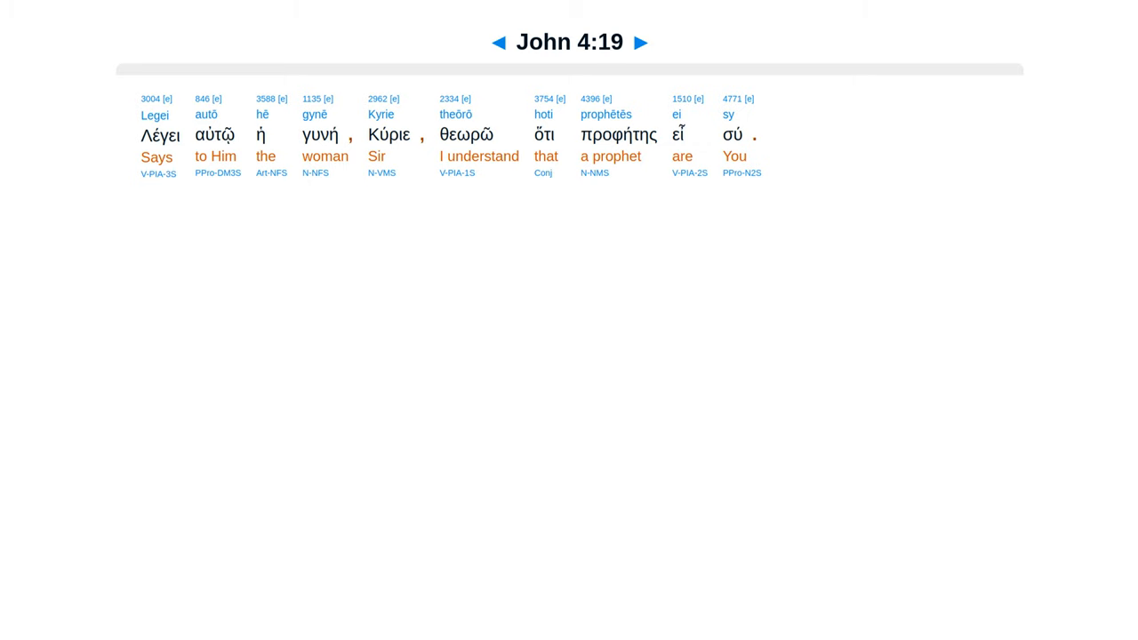
left_click(640, 42)
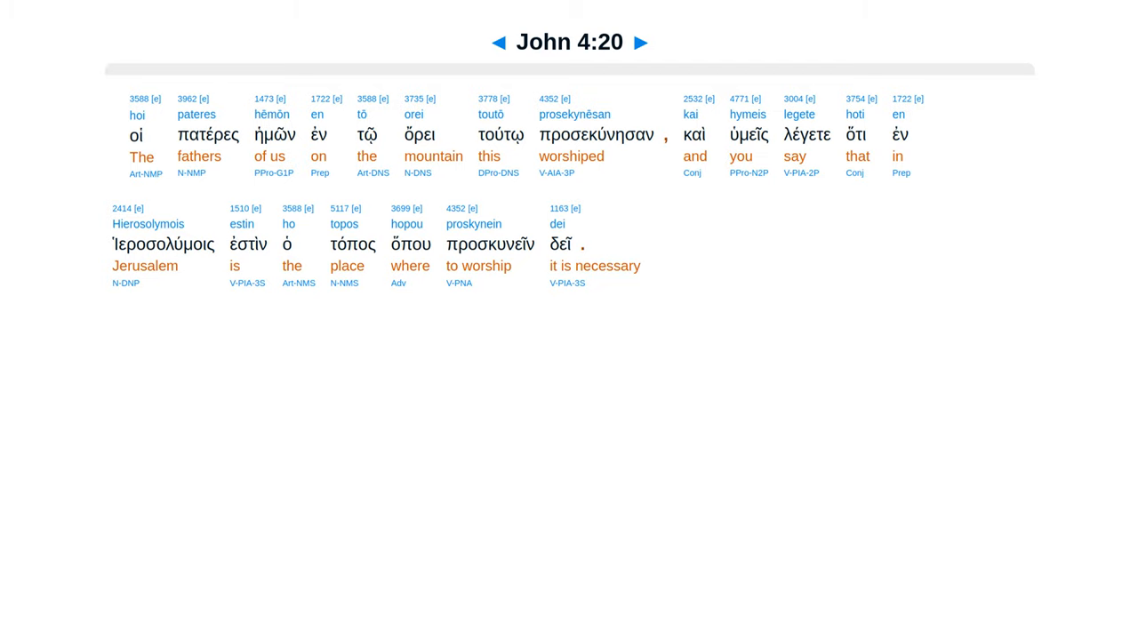
left_click(640, 43)
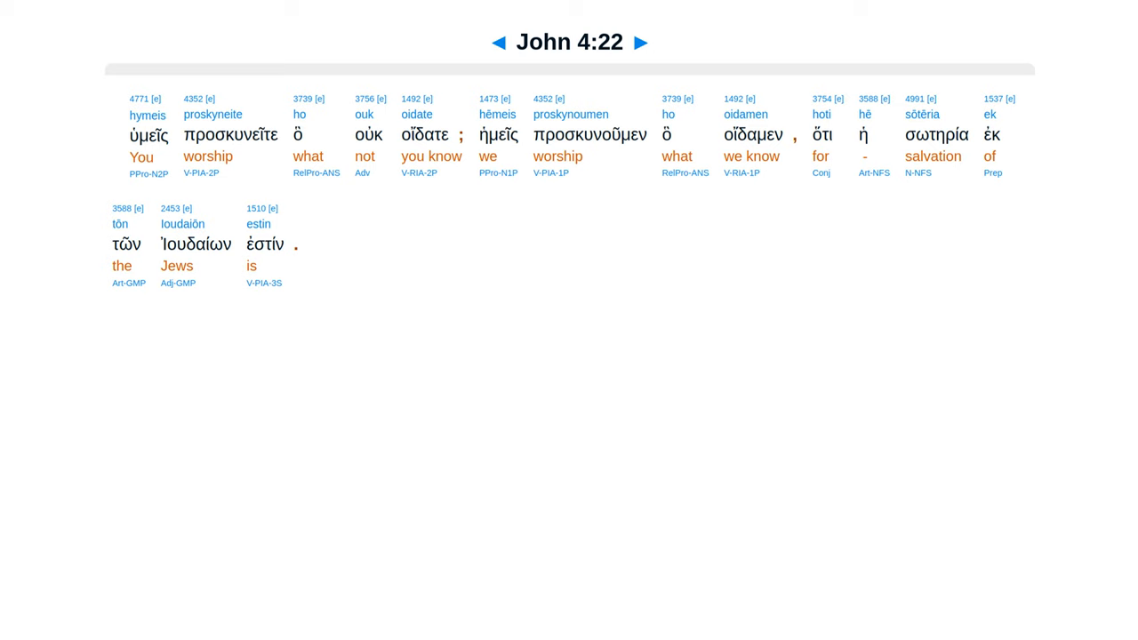
left_click(640, 43)
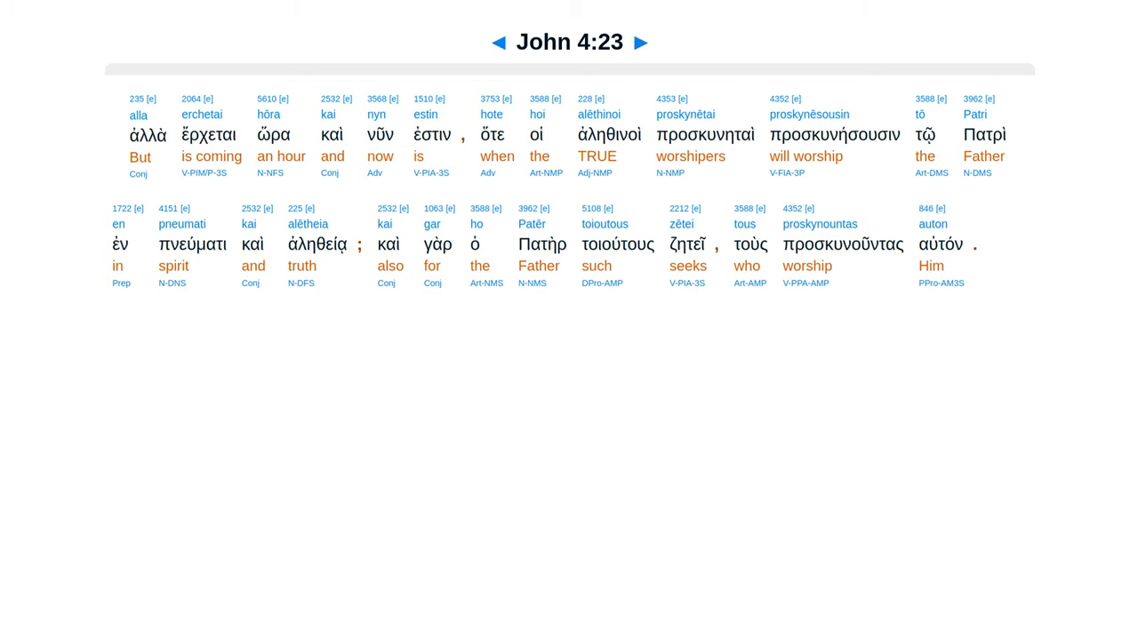
Advance from John 4:23 through verses 24-28 to the interlinear page for John 4:29.
left_click(640, 43)
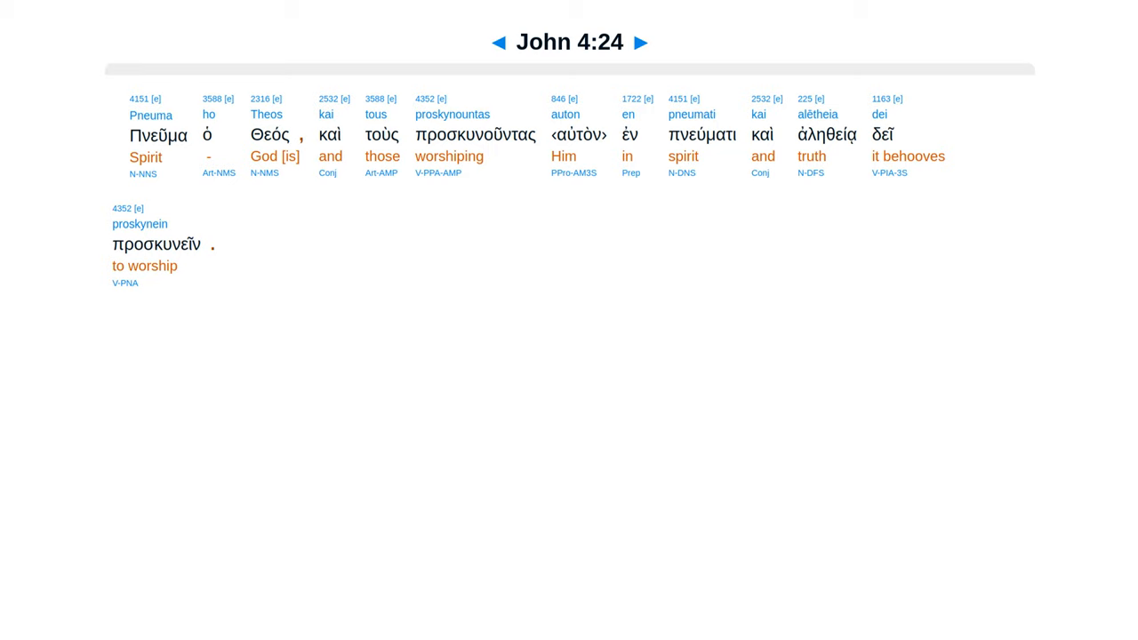
left_click(640, 43)
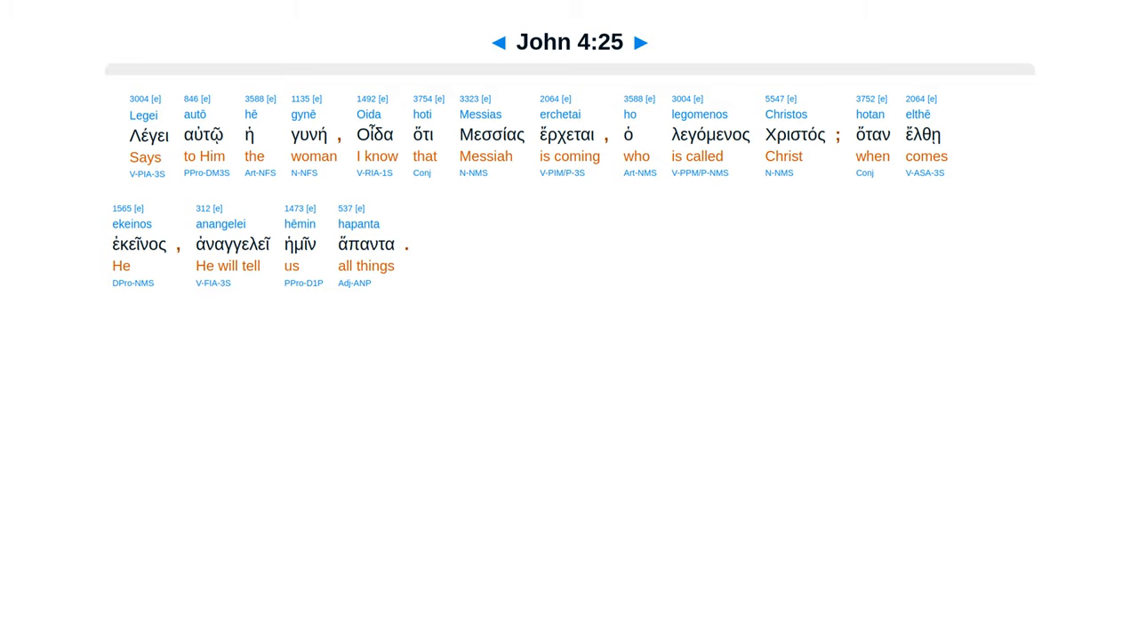
left_click(640, 43)
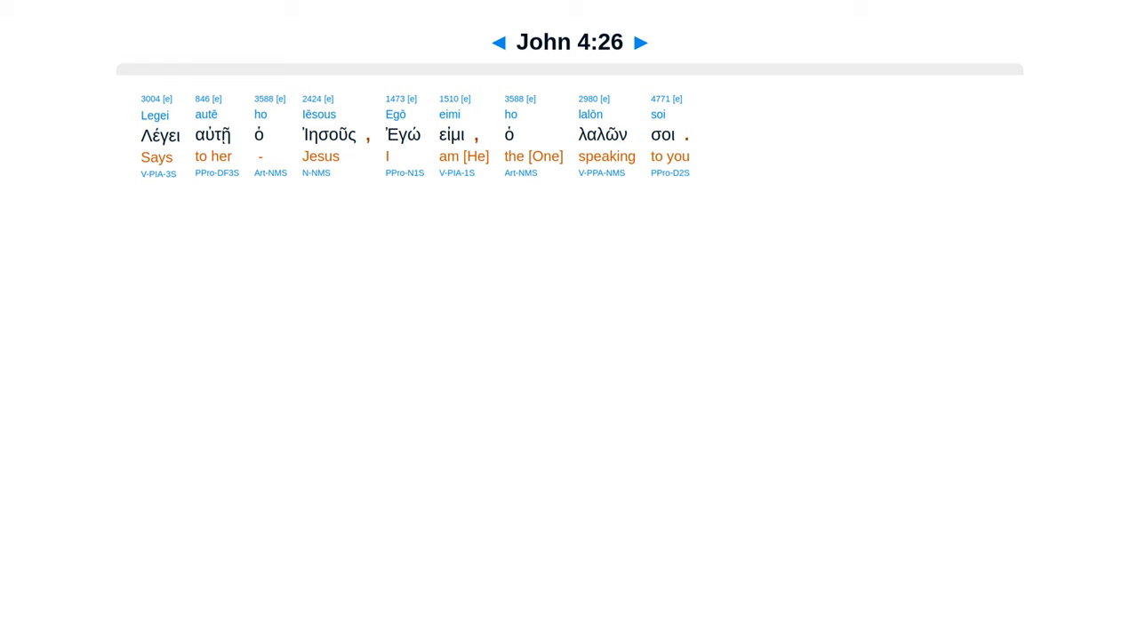
left_click(640, 42)
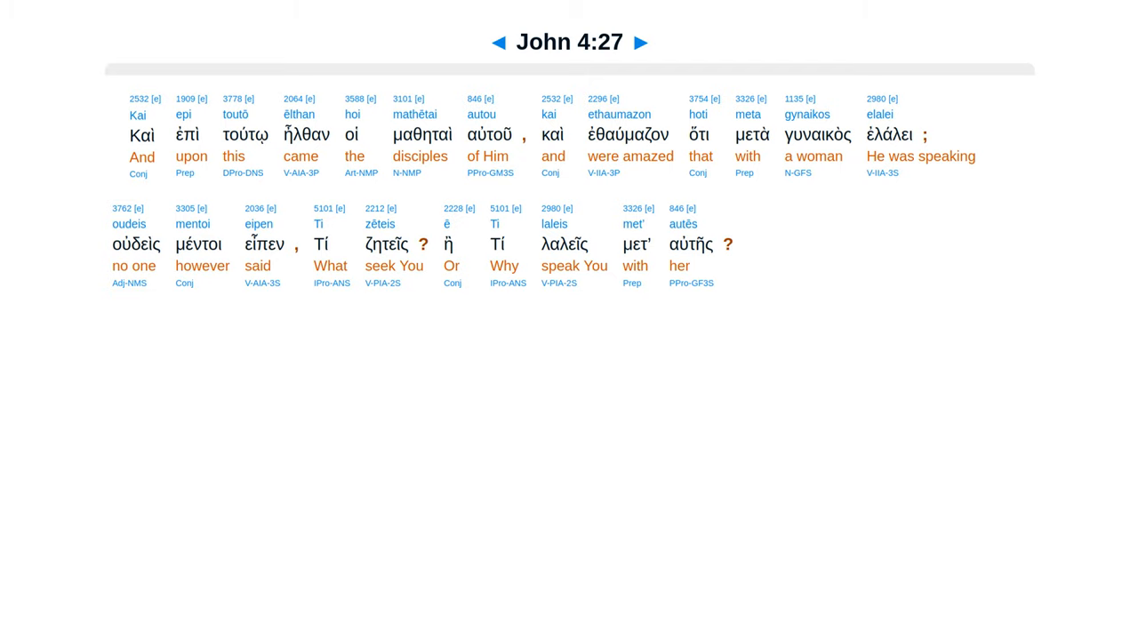
left_click(640, 43)
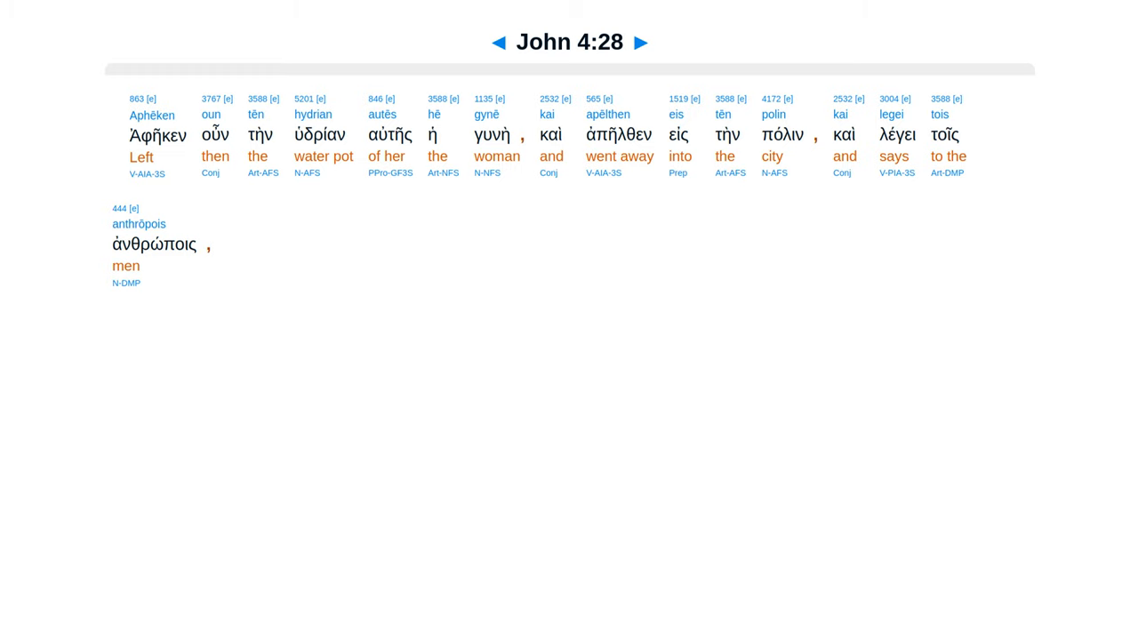
left_click(640, 42)
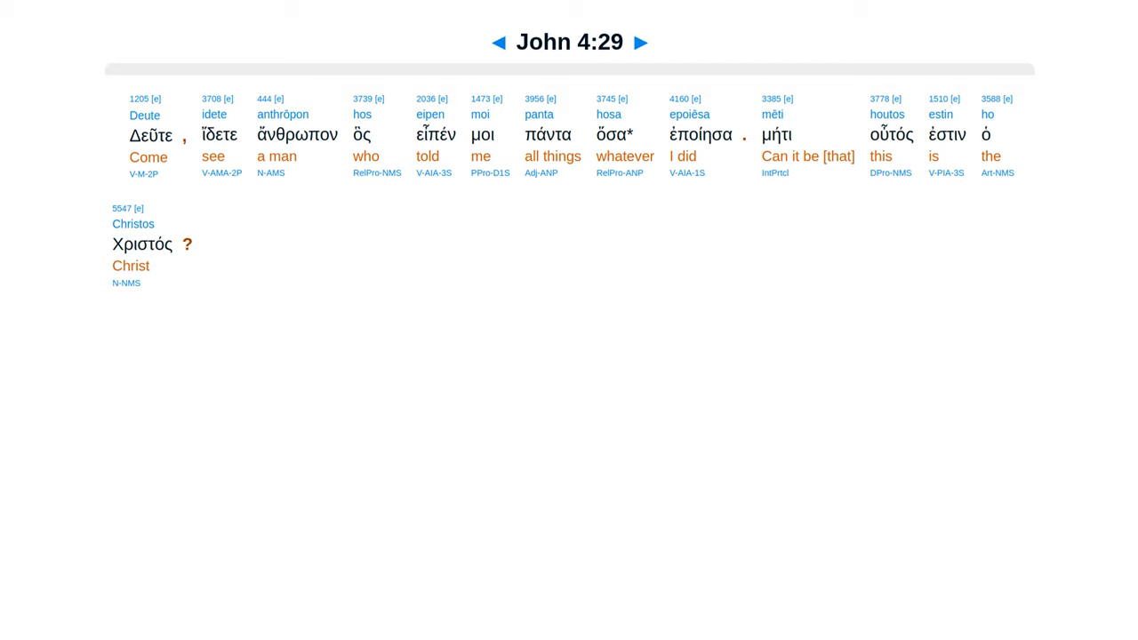
Continue from John 4:29 through verses 30-34 to the interlinear page for John 4:35.
left_click(640, 42)
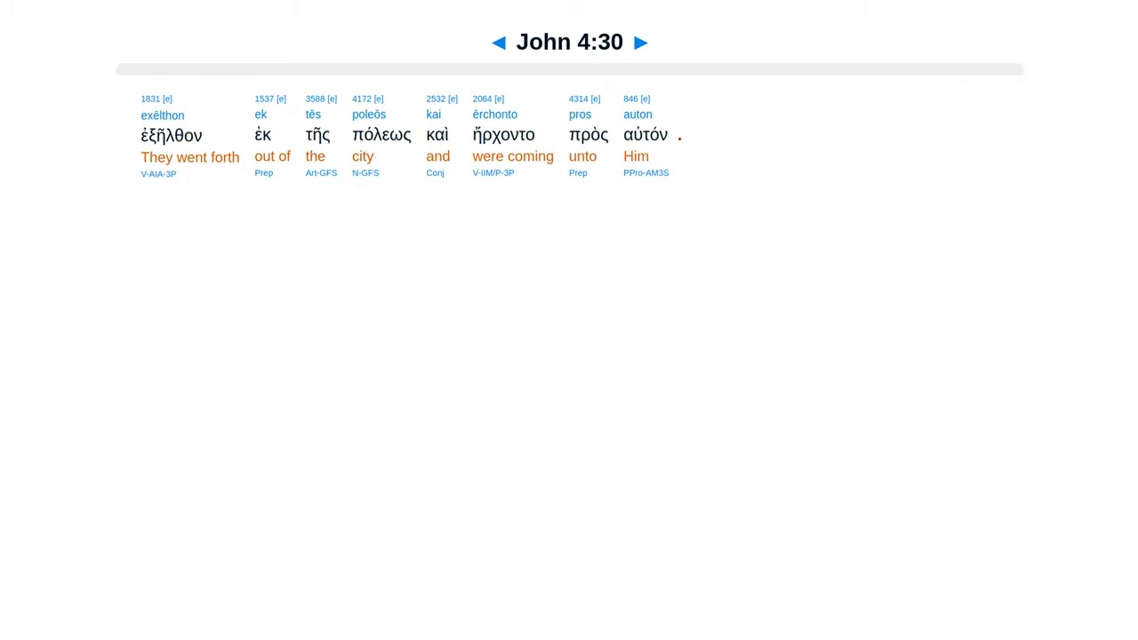
left_click(640, 43)
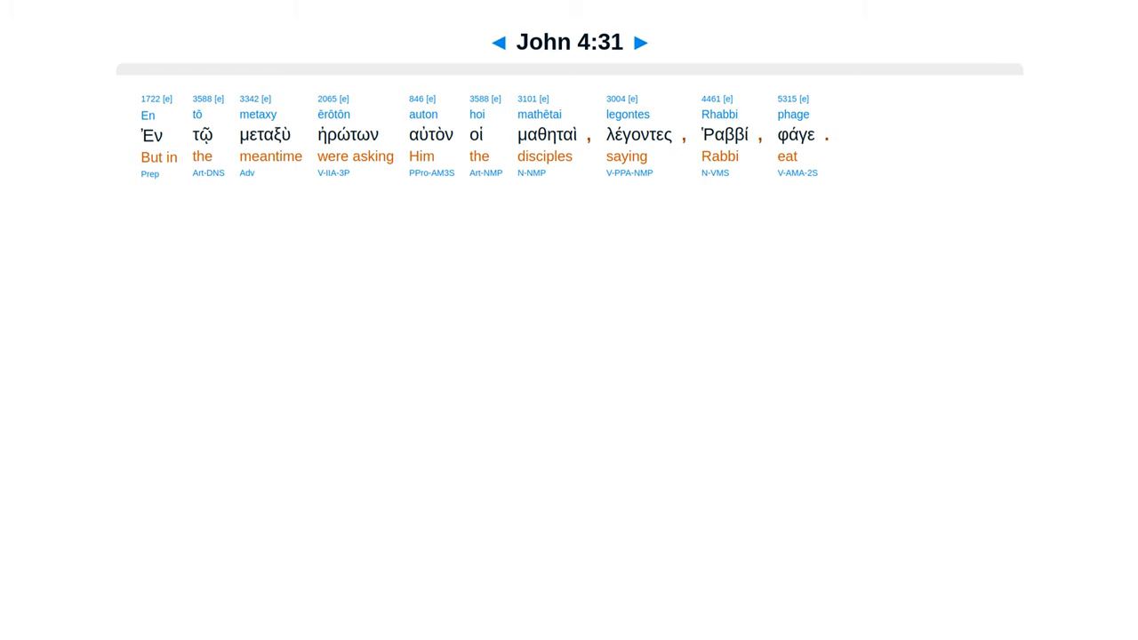
left_click(640, 43)
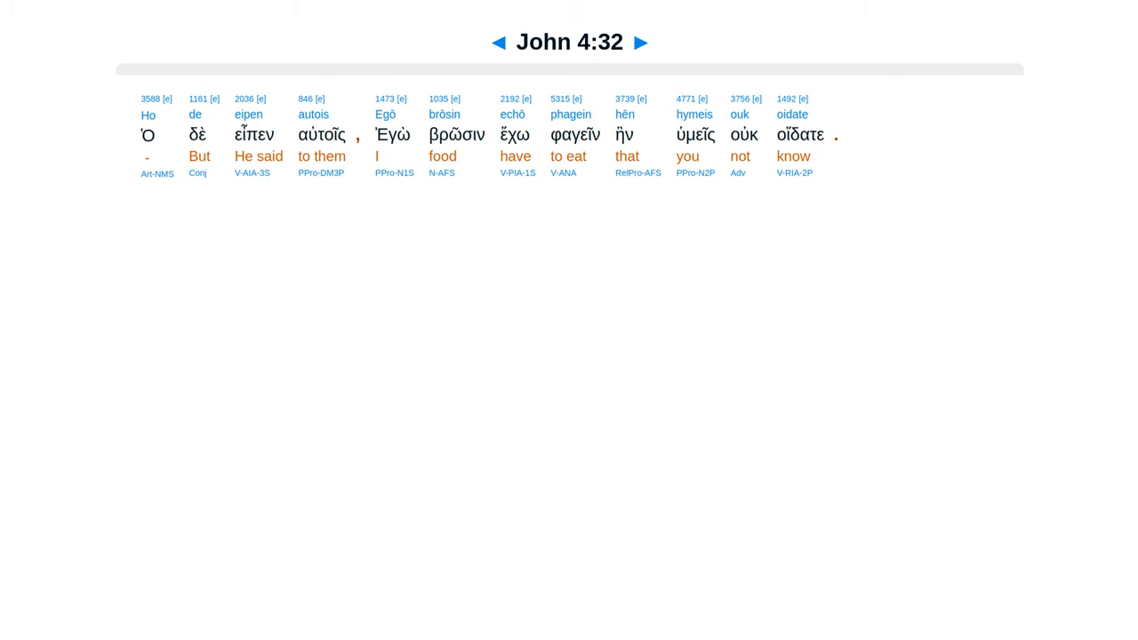
left_click(640, 43)
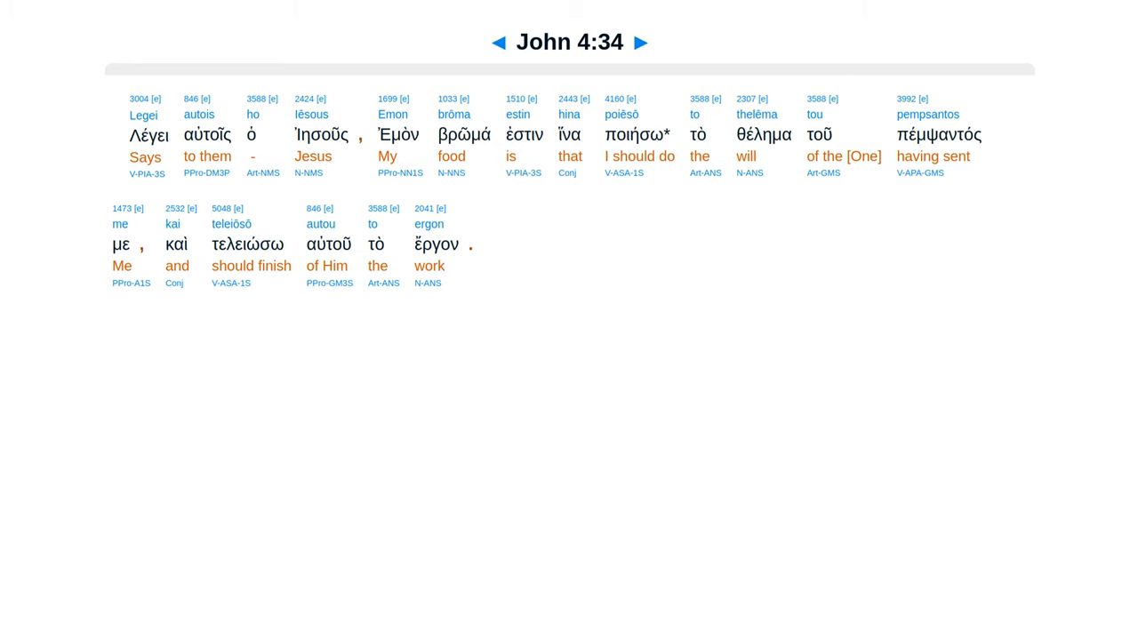
left_click(640, 43)
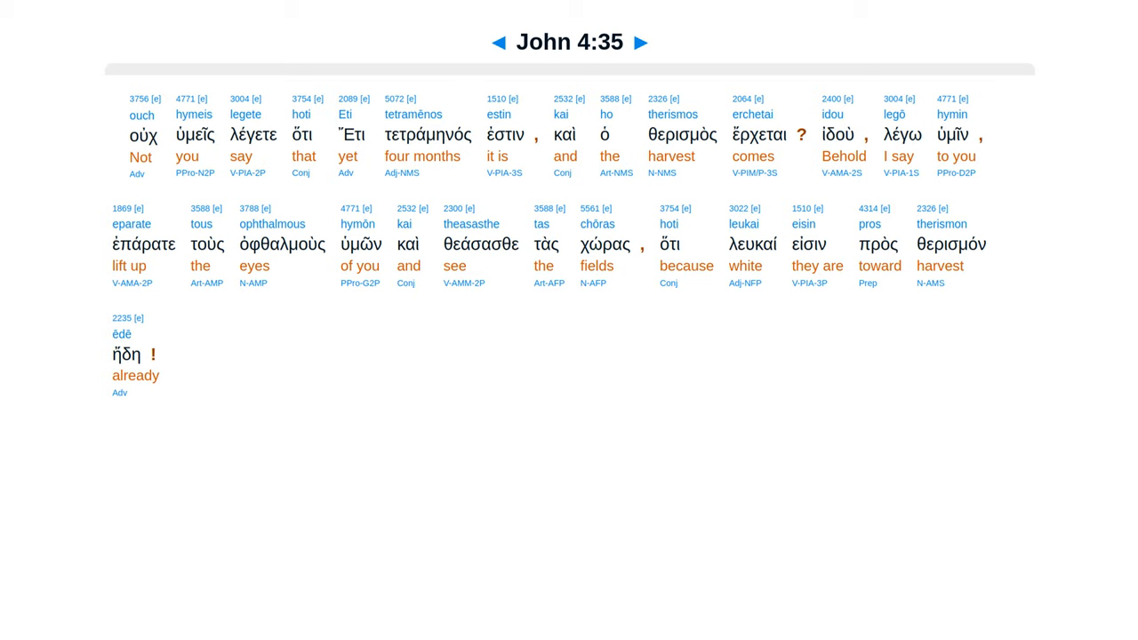
Advance from John 4:35 through verses 36-40 to the interlinear page for John 4:41.
left_click(640, 43)
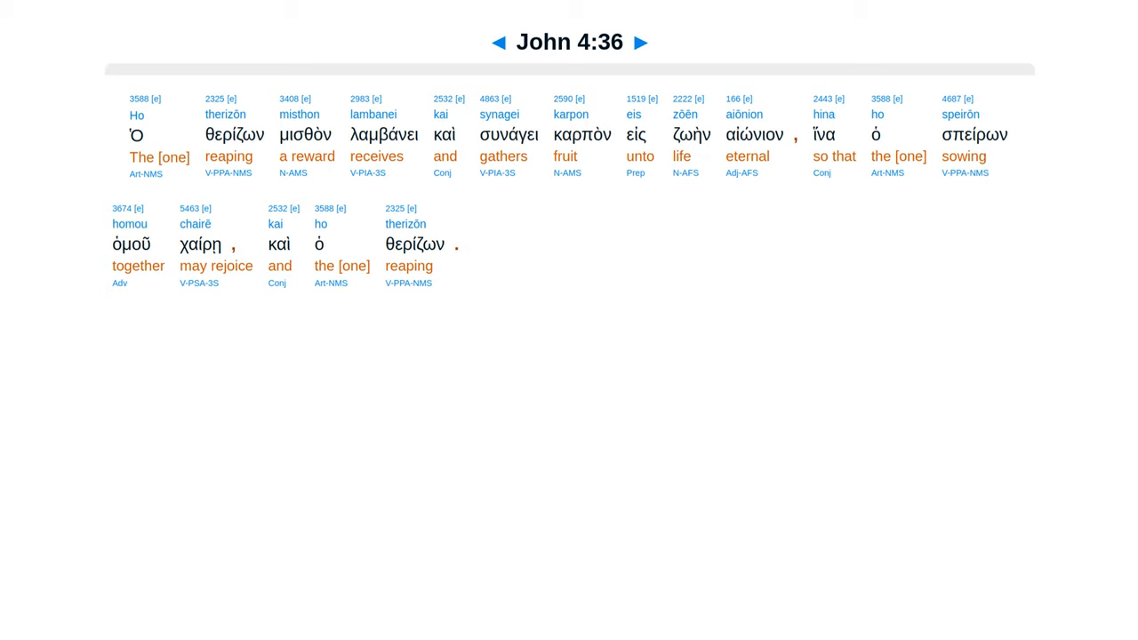
left_click(640, 42)
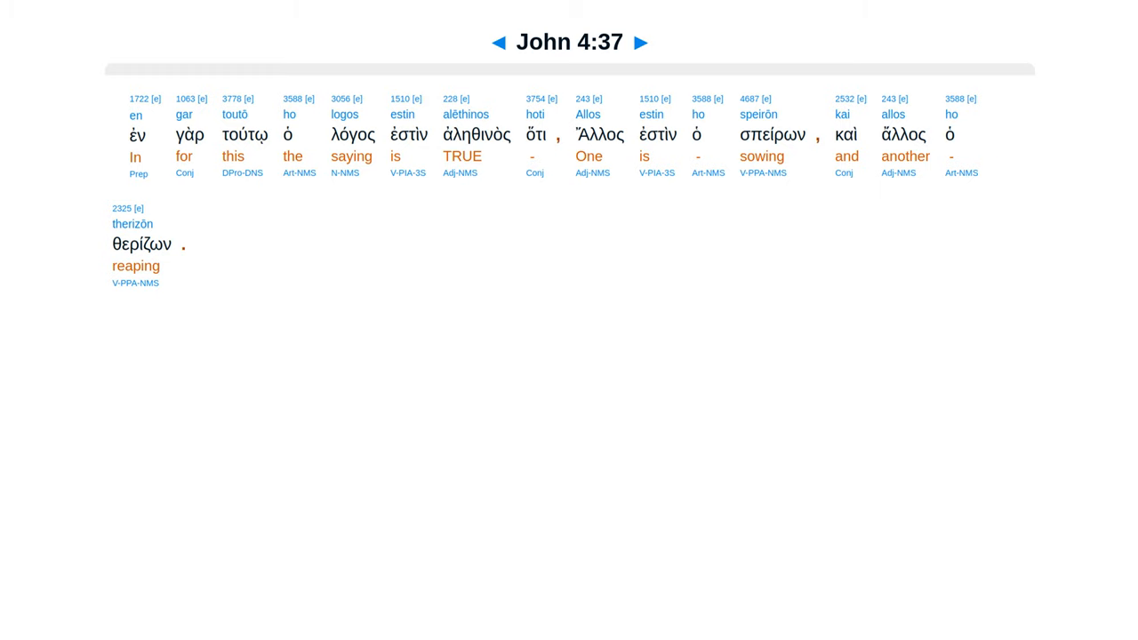
left_click(640, 42)
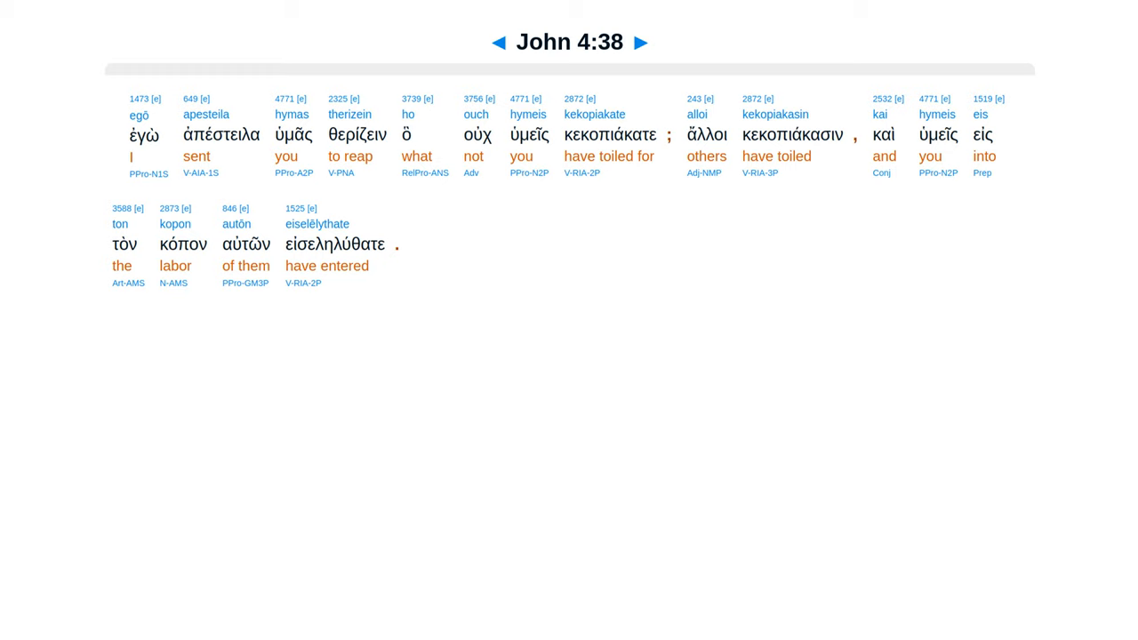
left_click(640, 43)
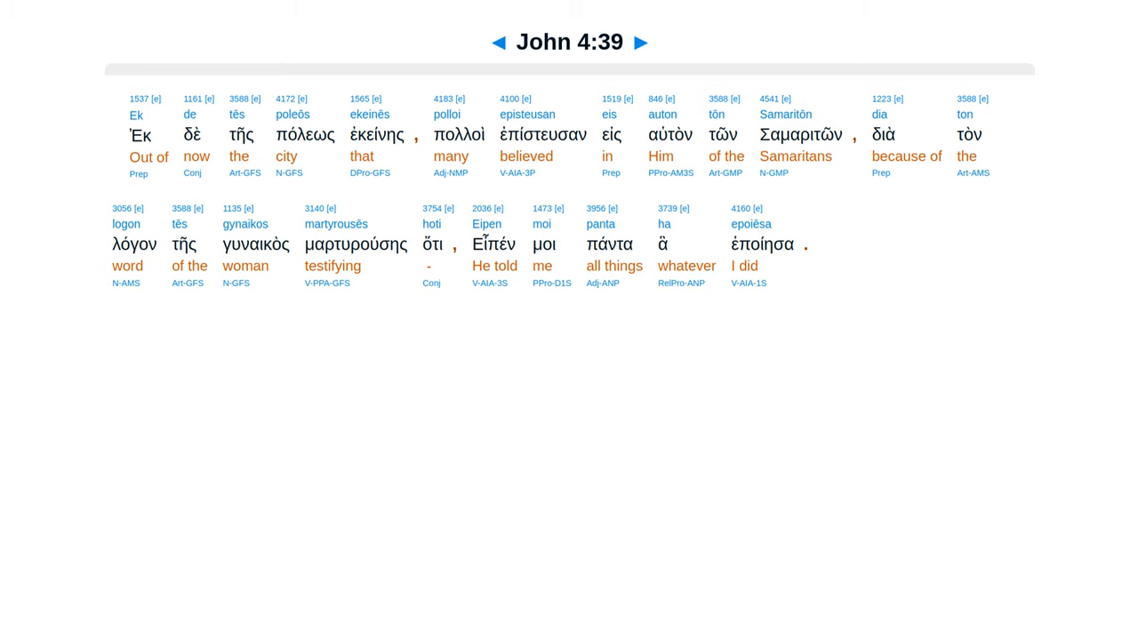
left_click(640, 43)
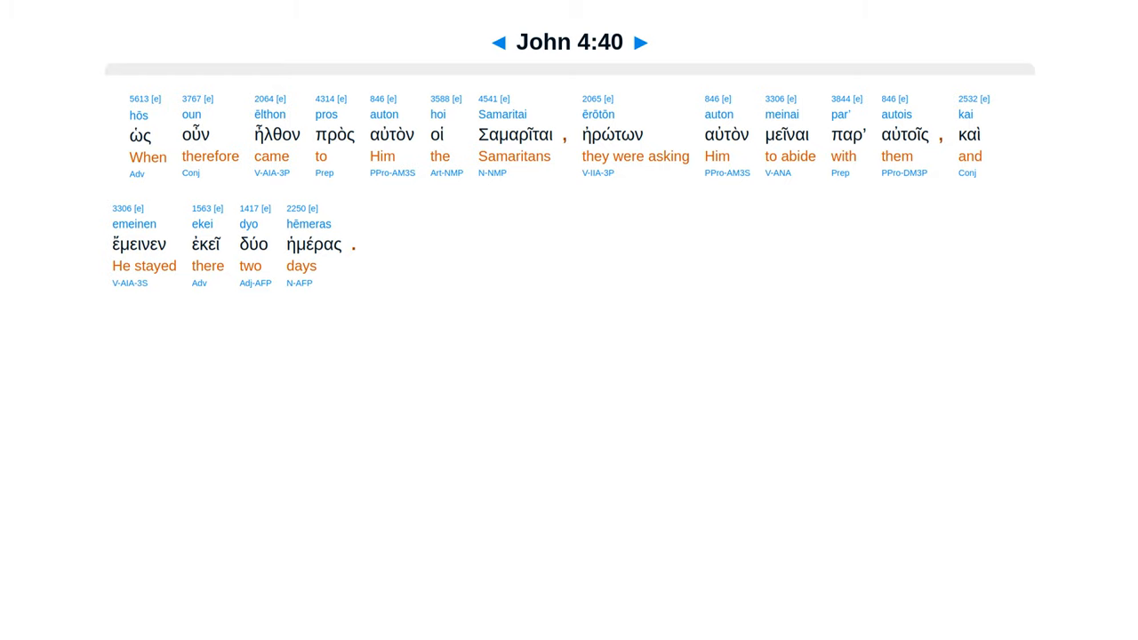
left_click(640, 43)
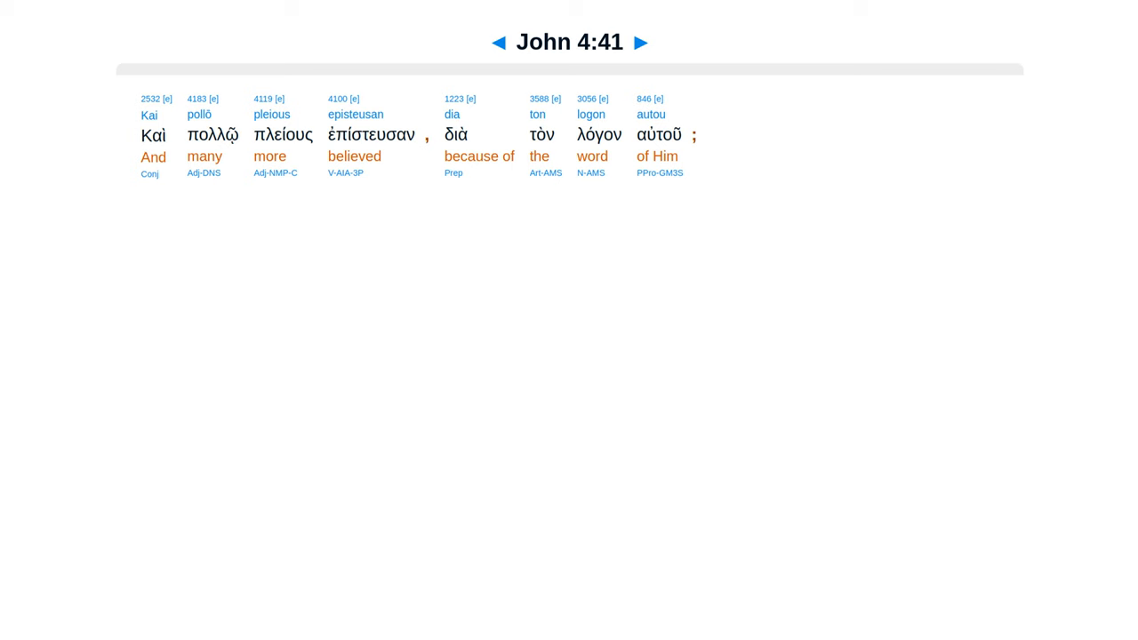
Advance from John 4:41 through verses 42-45 to the interlinear page for John 4:46.
left_click(640, 43)
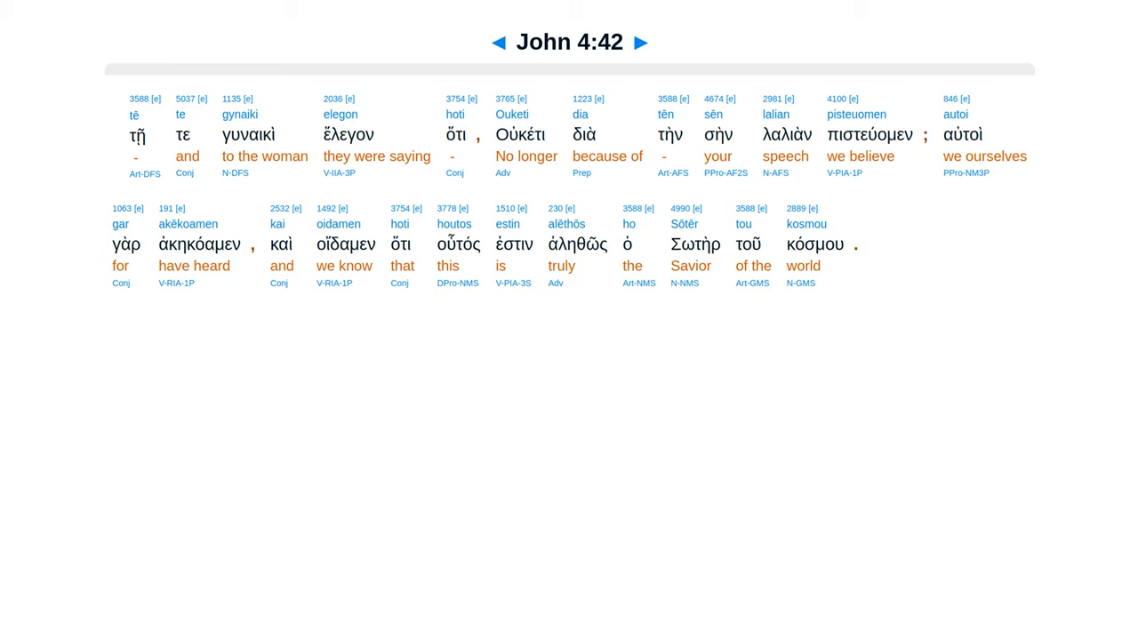
left_click(640, 43)
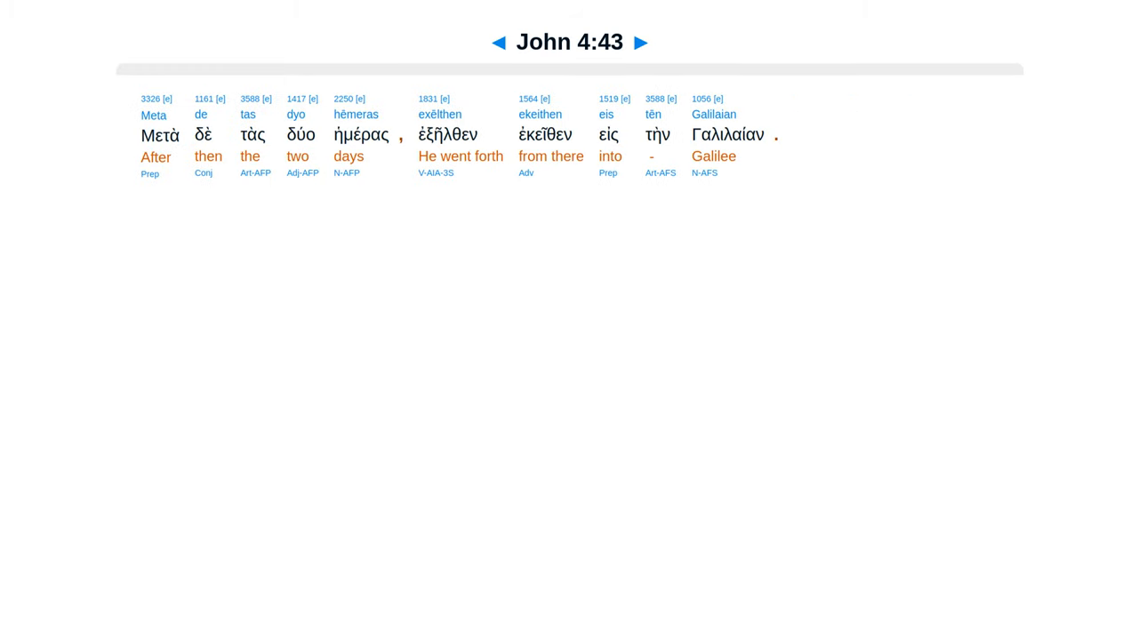
left_click(640, 43)
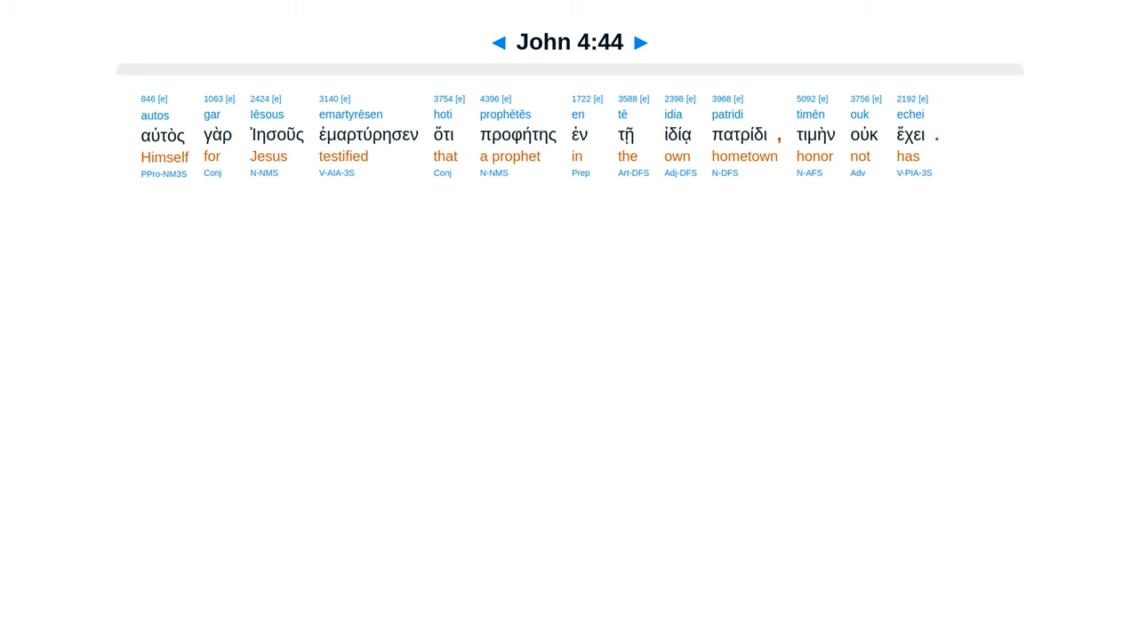
left_click(640, 43)
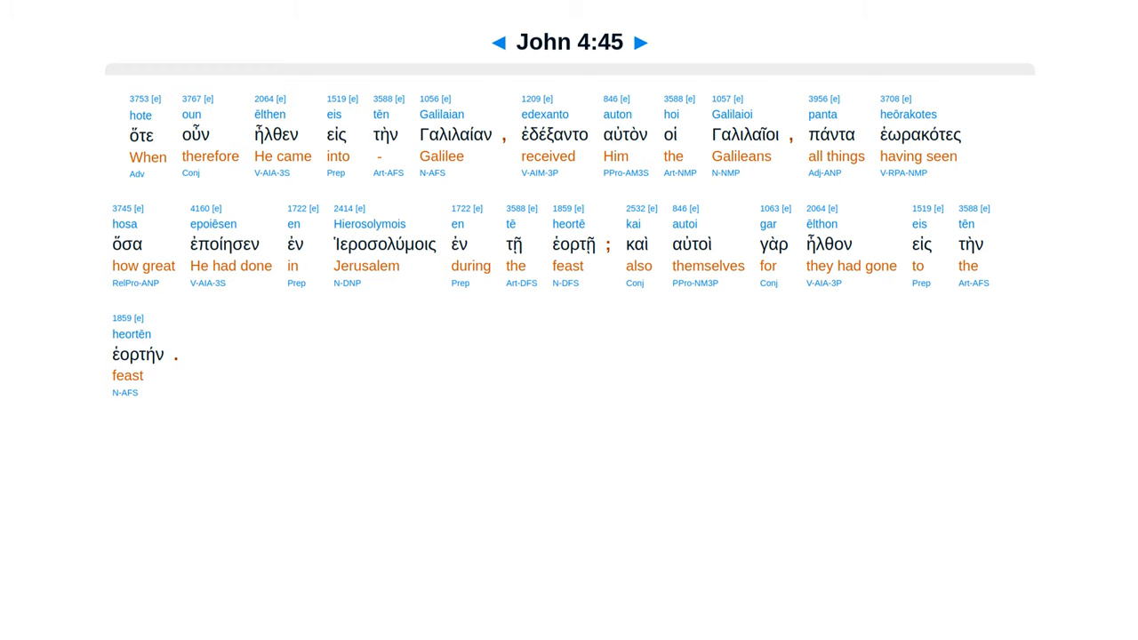
left_click(640, 43)
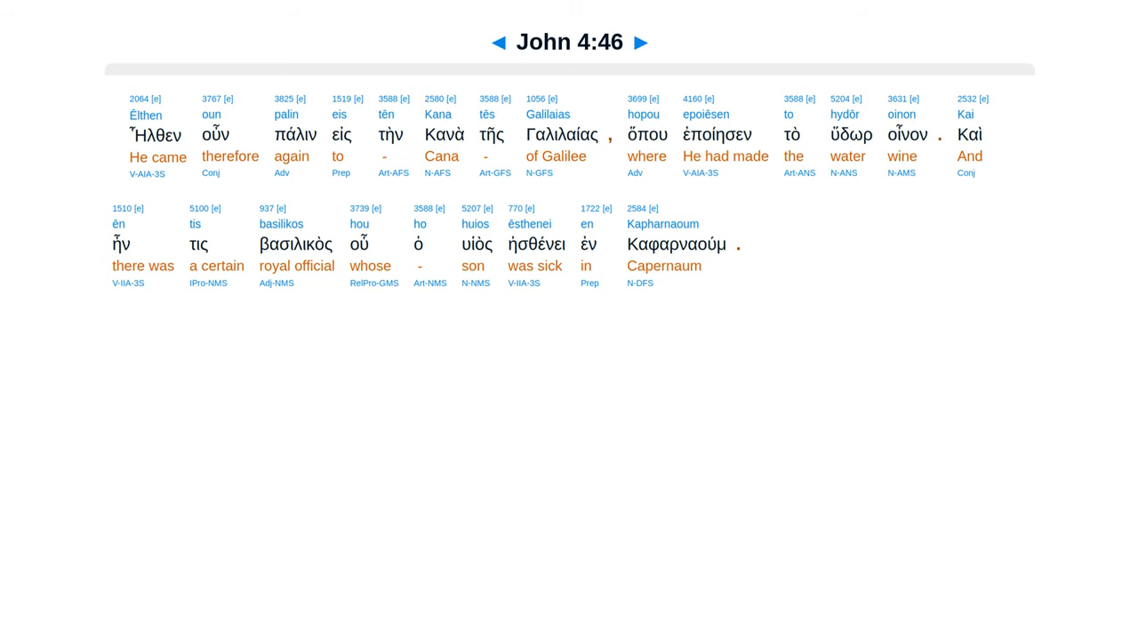
Advance from John 4:46 through verses 47-53 to the chapter's last verse, John 4:54.
left_click(640, 43)
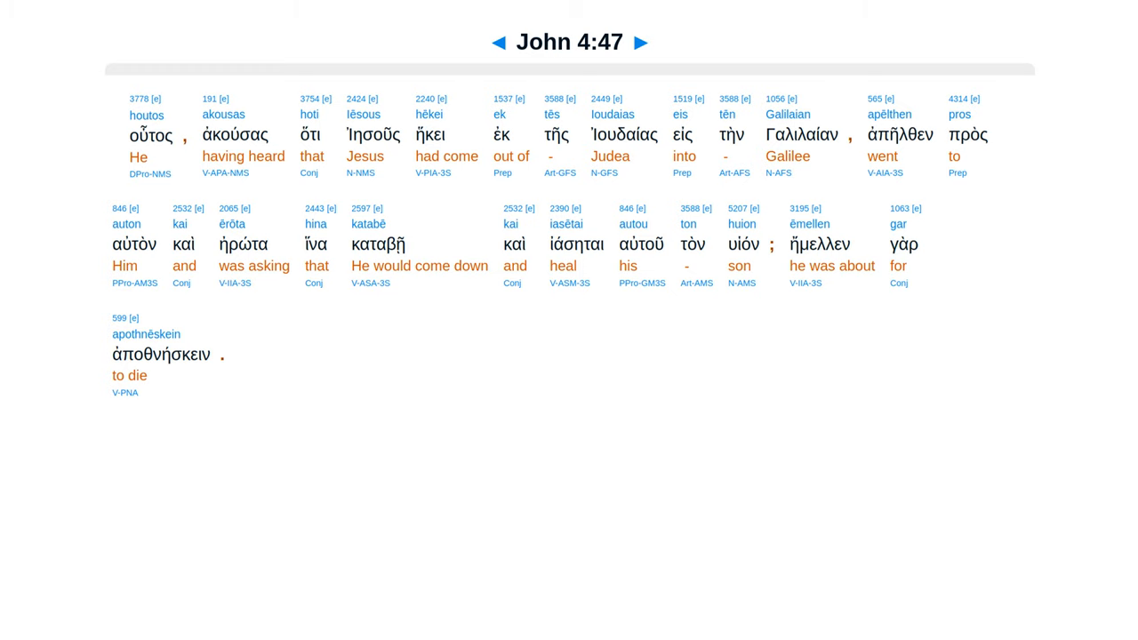
left_click(640, 43)
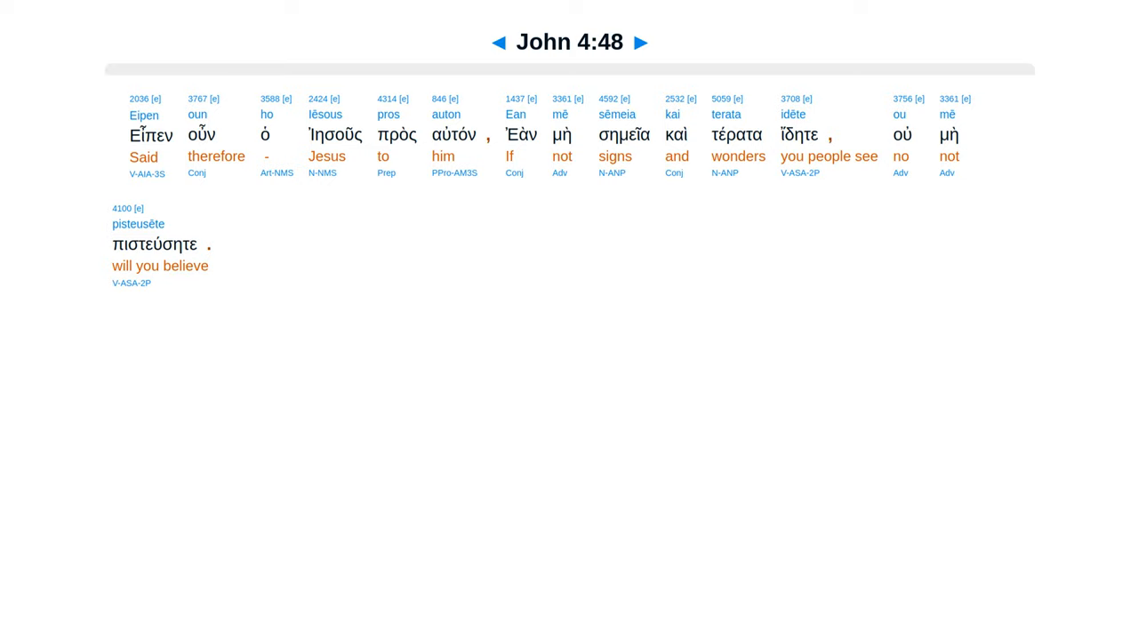
left_click(640, 42)
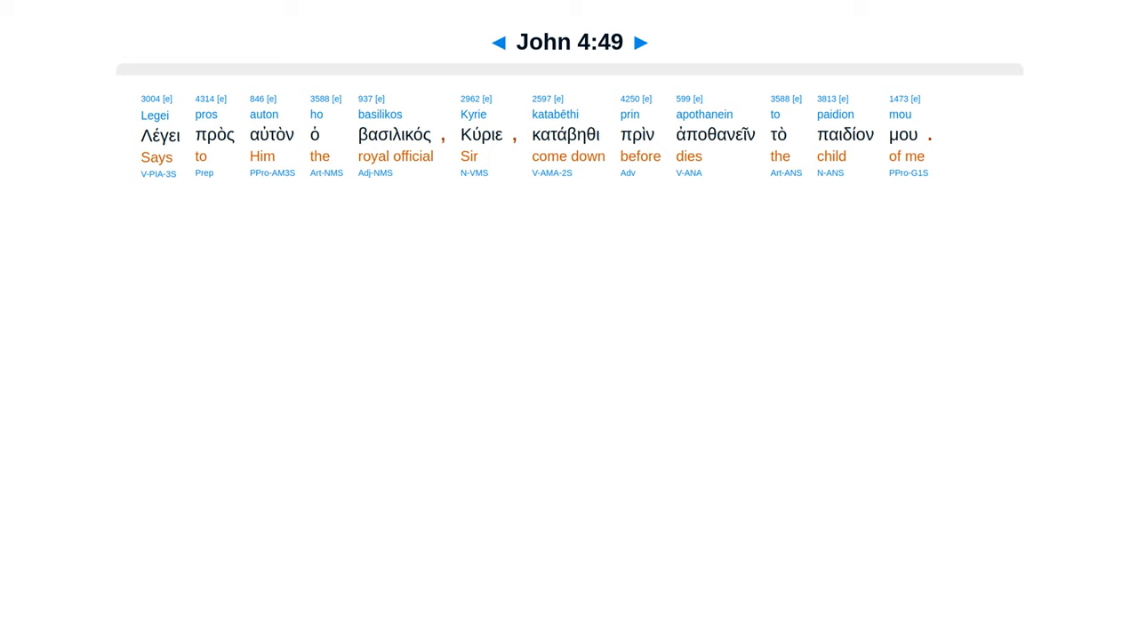
left_click(640, 42)
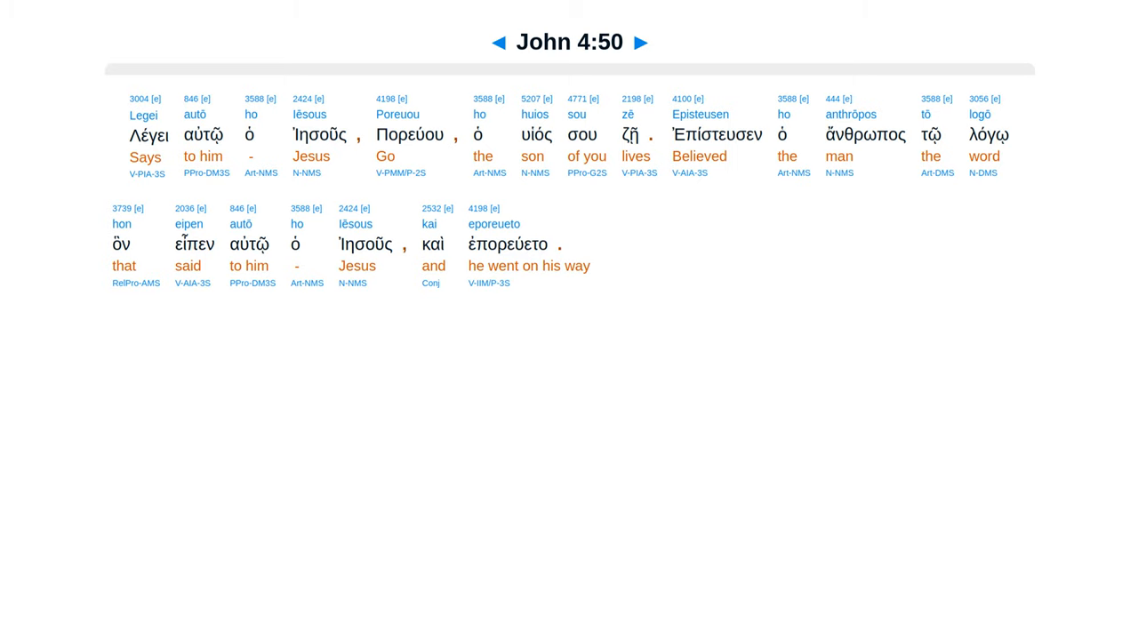
left_click(640, 43)
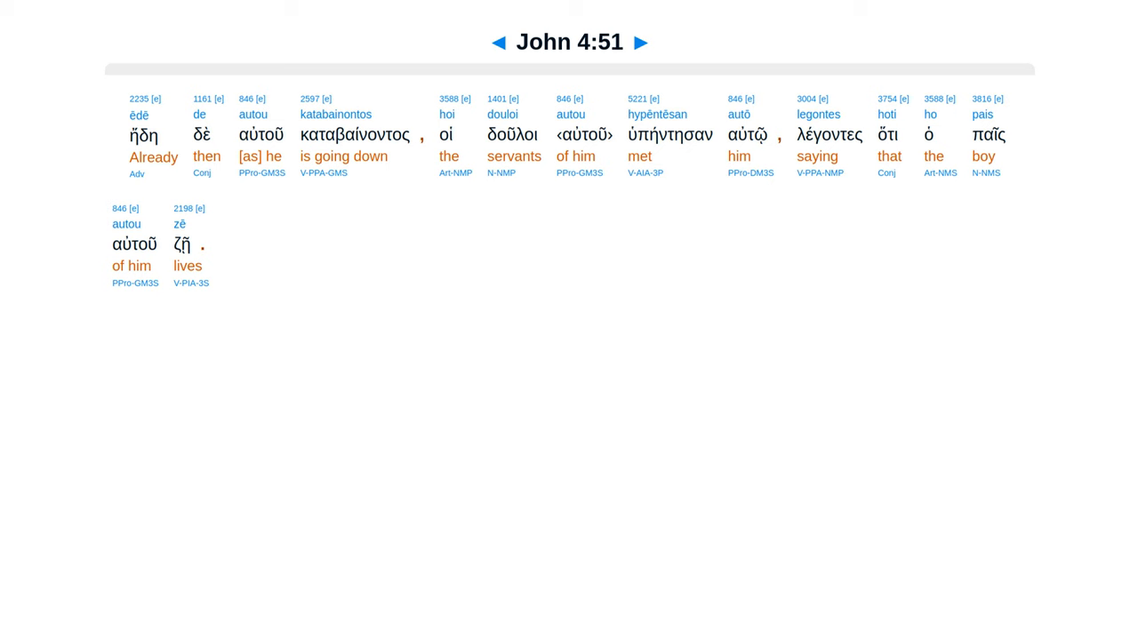
left_click(640, 43)
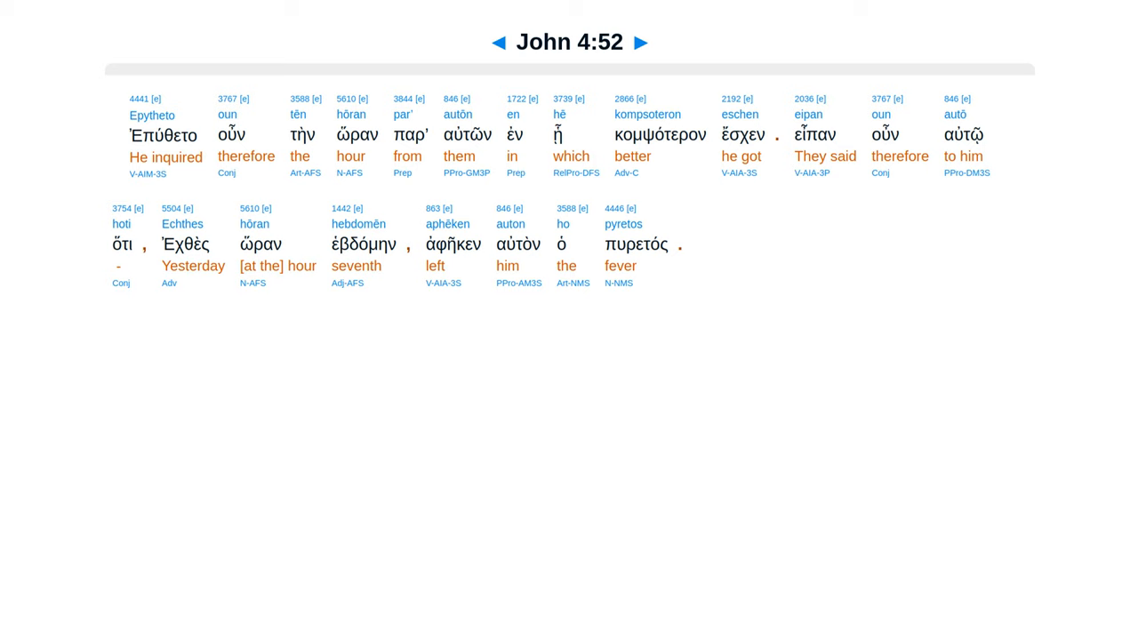
left_click(640, 43)
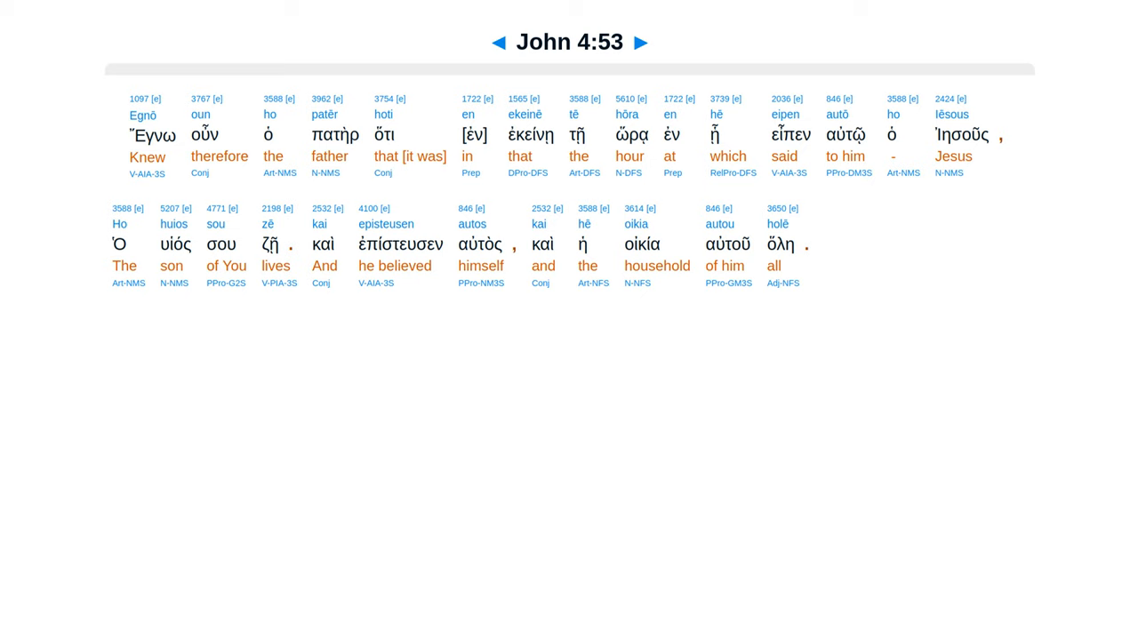
left_click(640, 42)
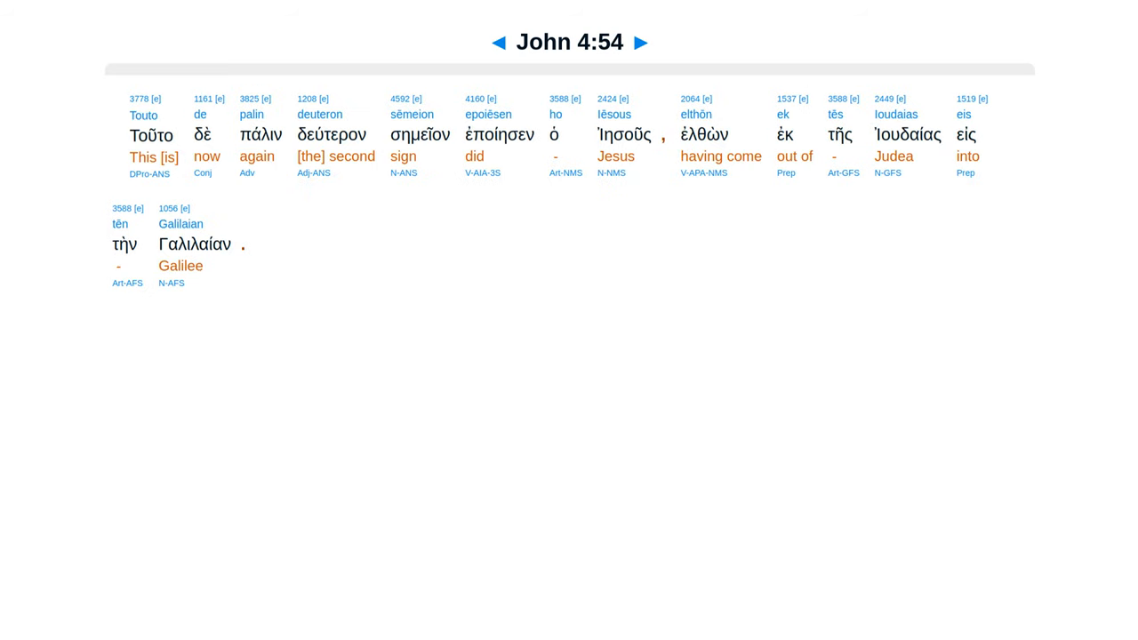